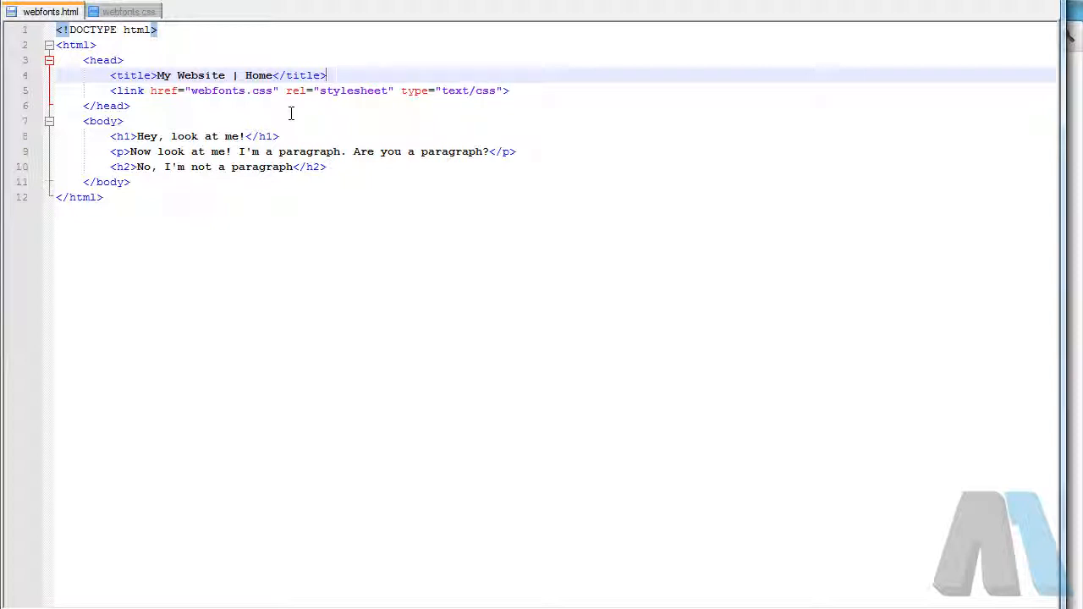
mouse_move(280, 251)
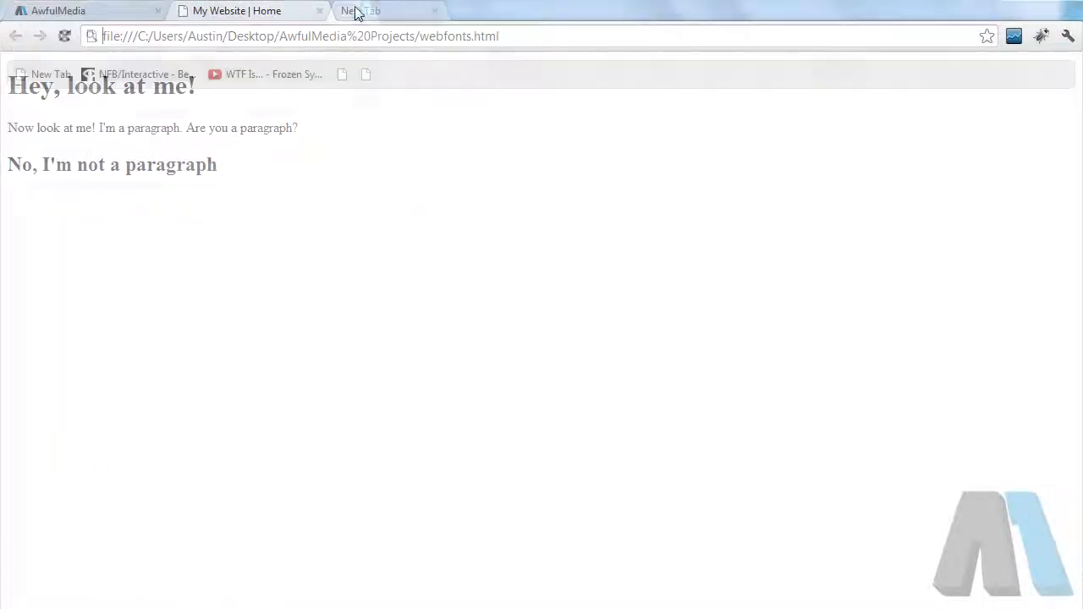
Browse to google.com/webfonts, scroll the font list, and expand then collapse the Collection bar.
text(google.com/webfonts)
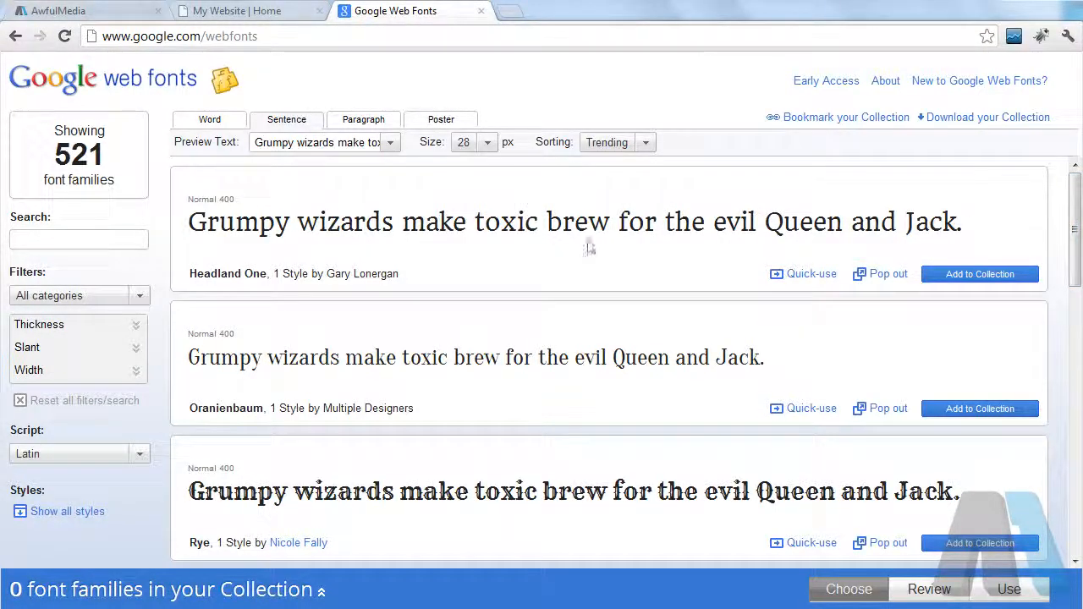
scroll(down, 3)
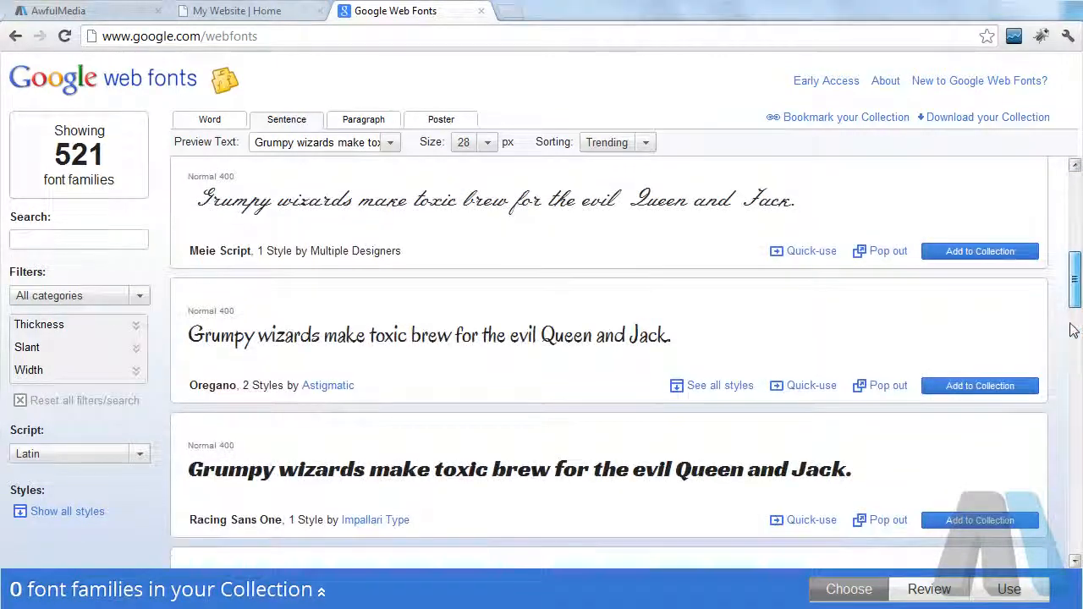
scroll(down, 3)
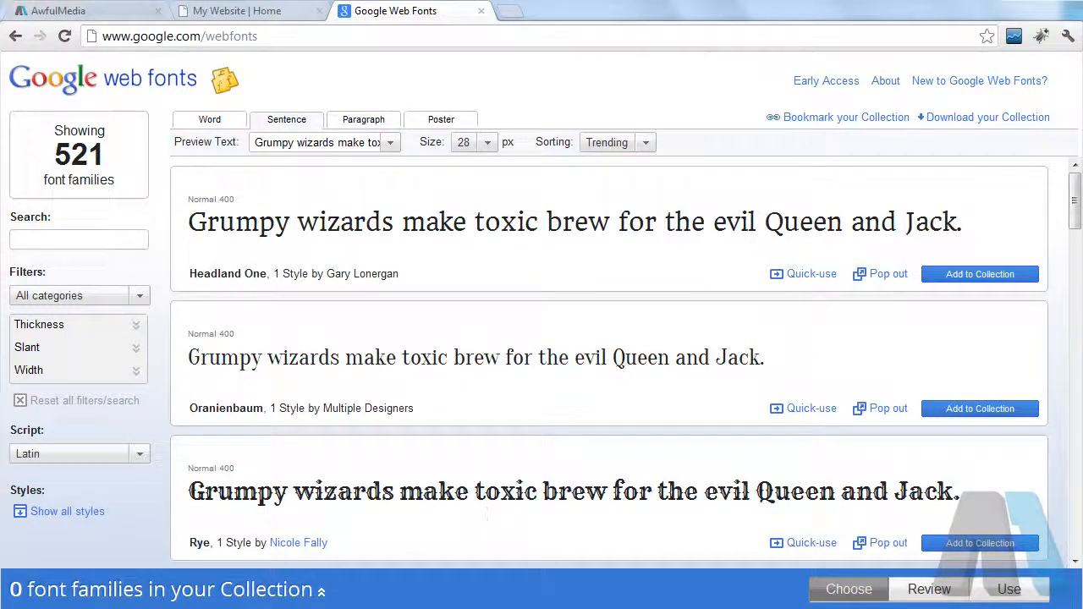
click(322, 590)
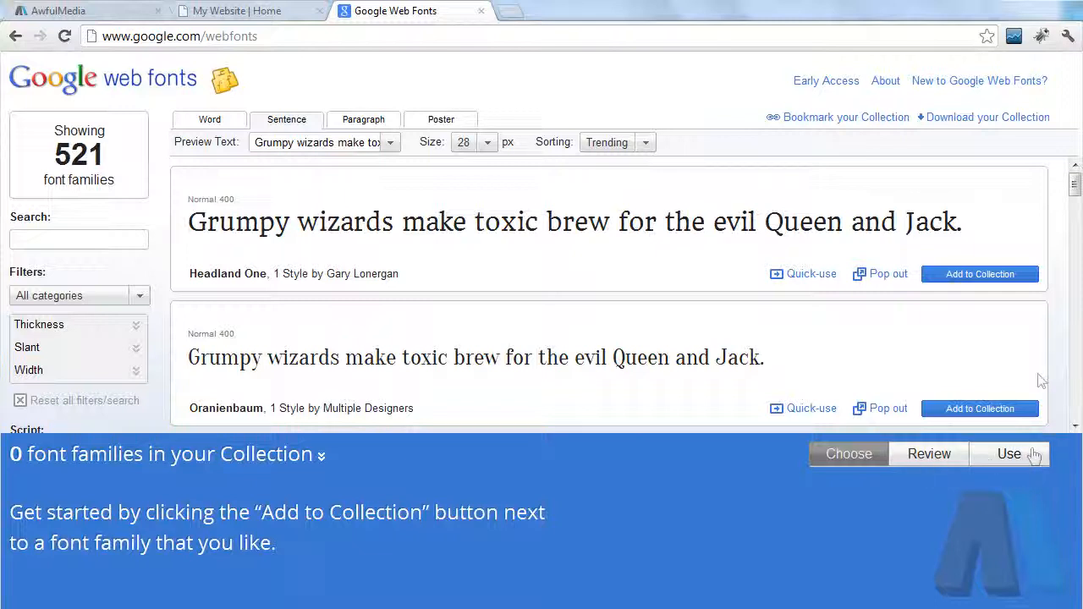
mouse_move(267, 462)
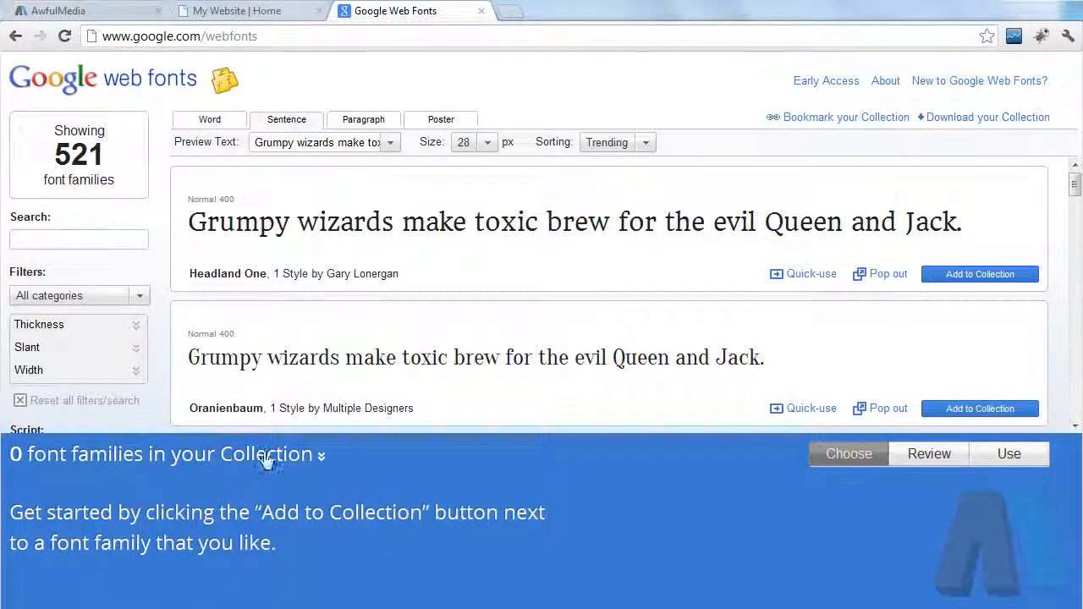
click(321, 454)
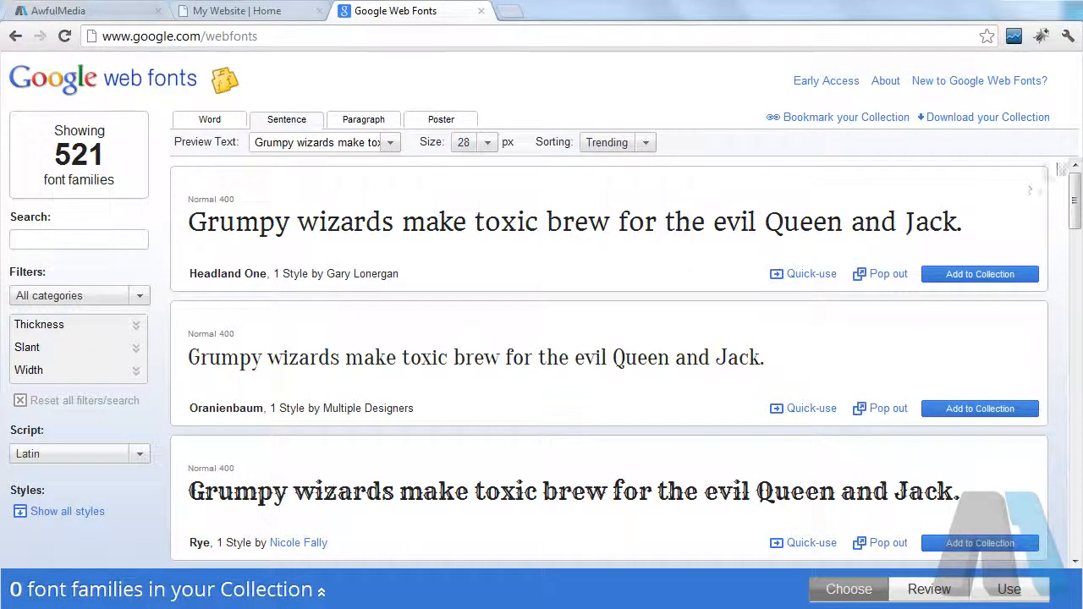
scroll(down, 3)
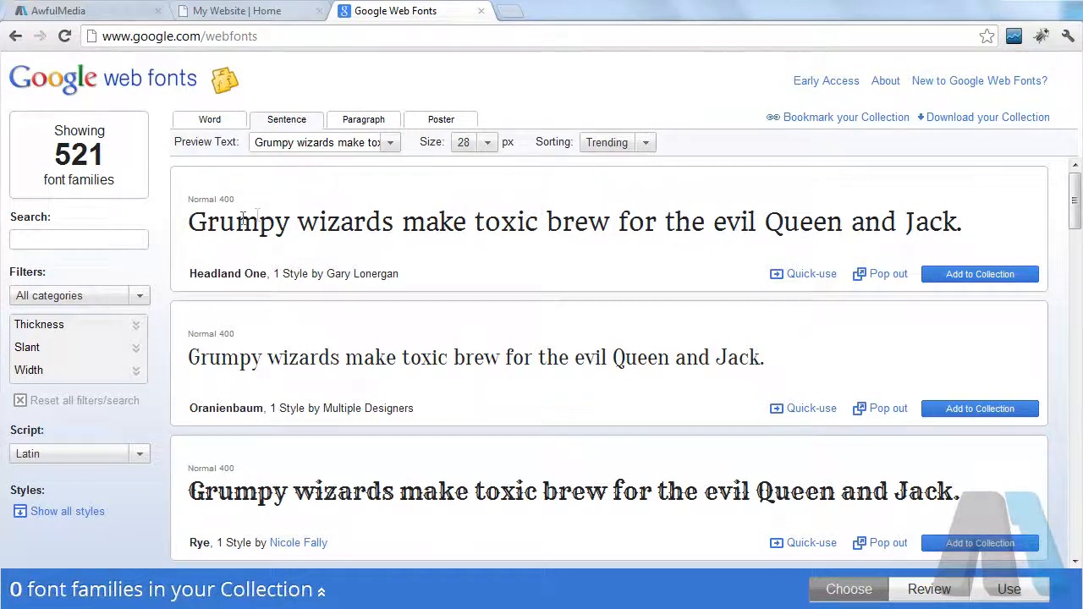
mouse_move(662, 268)
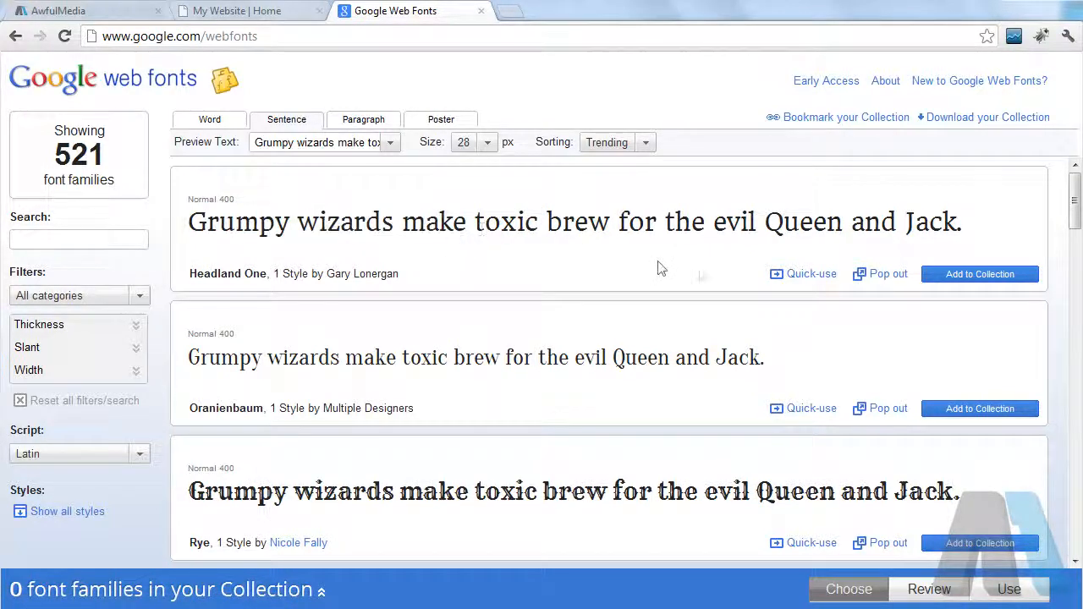
Open Quick-use for Headland One, view the Javascript embed code, and return to the Standard link code.
click(810, 273)
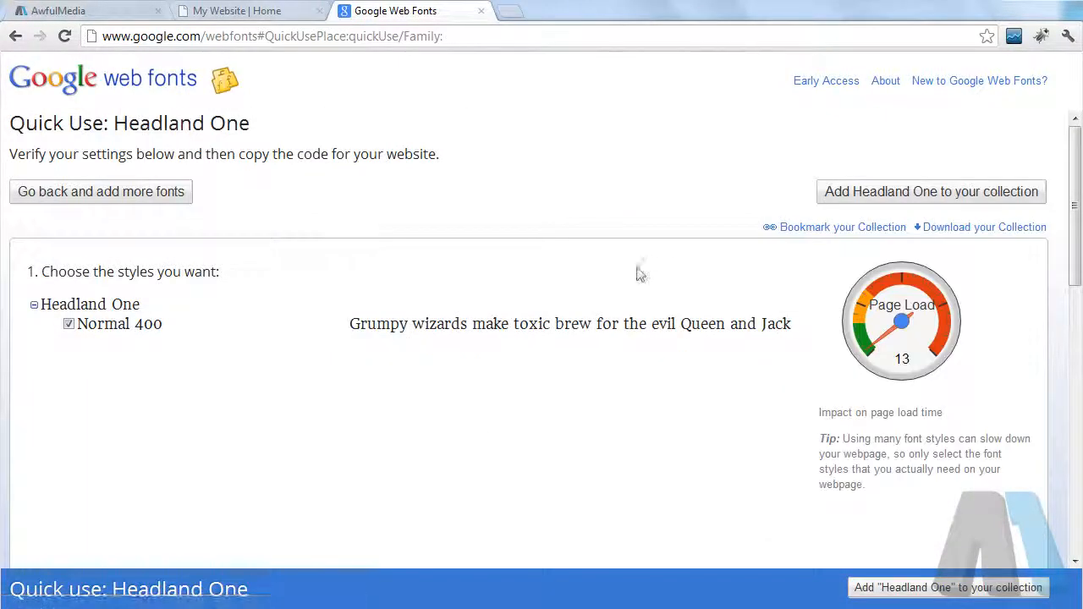
scroll(down, 3)
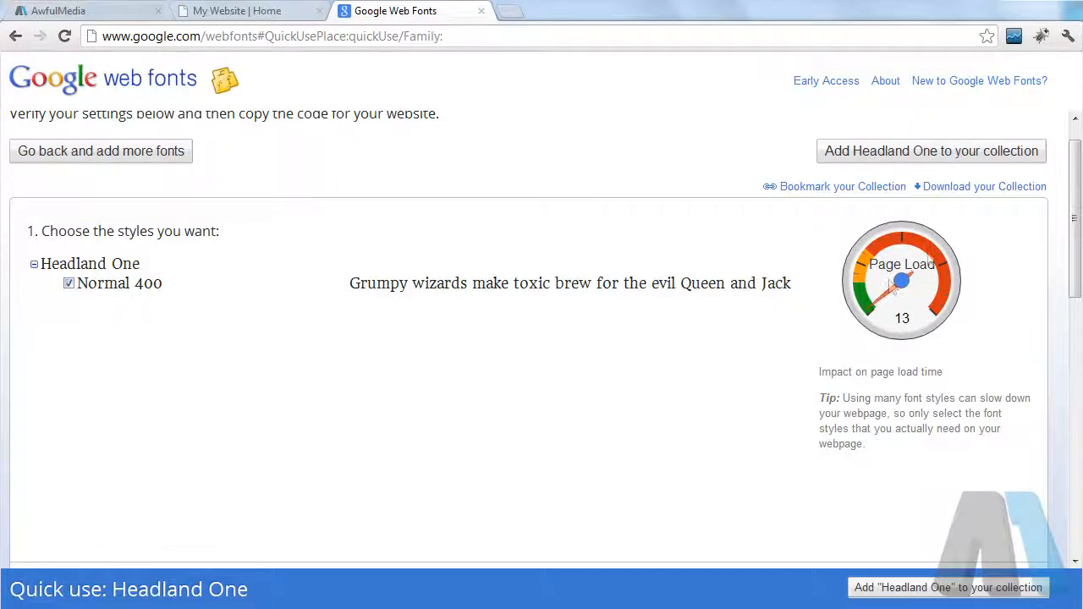
scroll(down, 3)
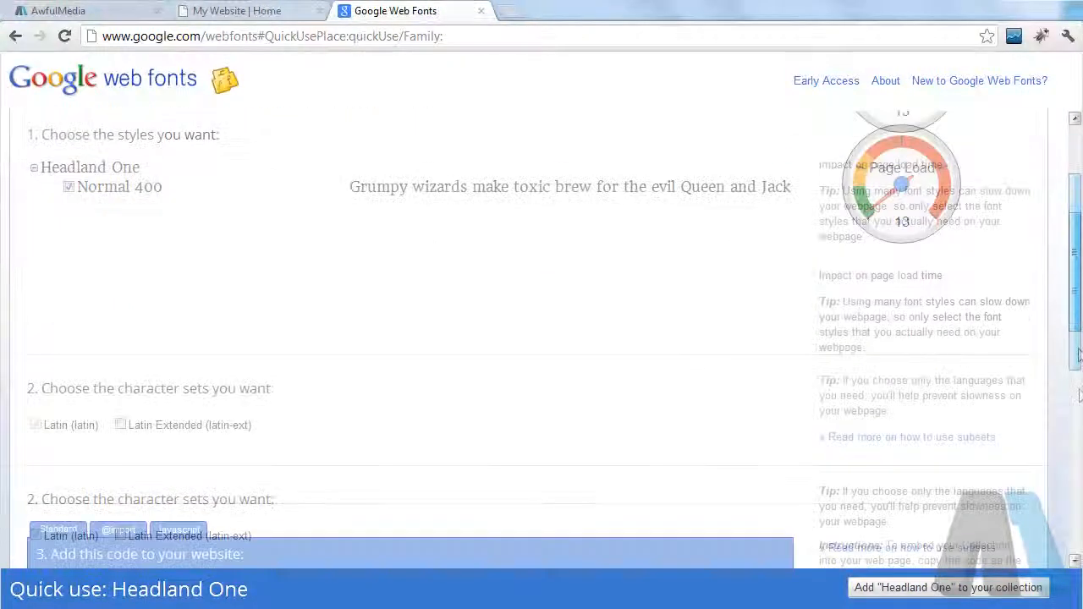
scroll(down, 3)
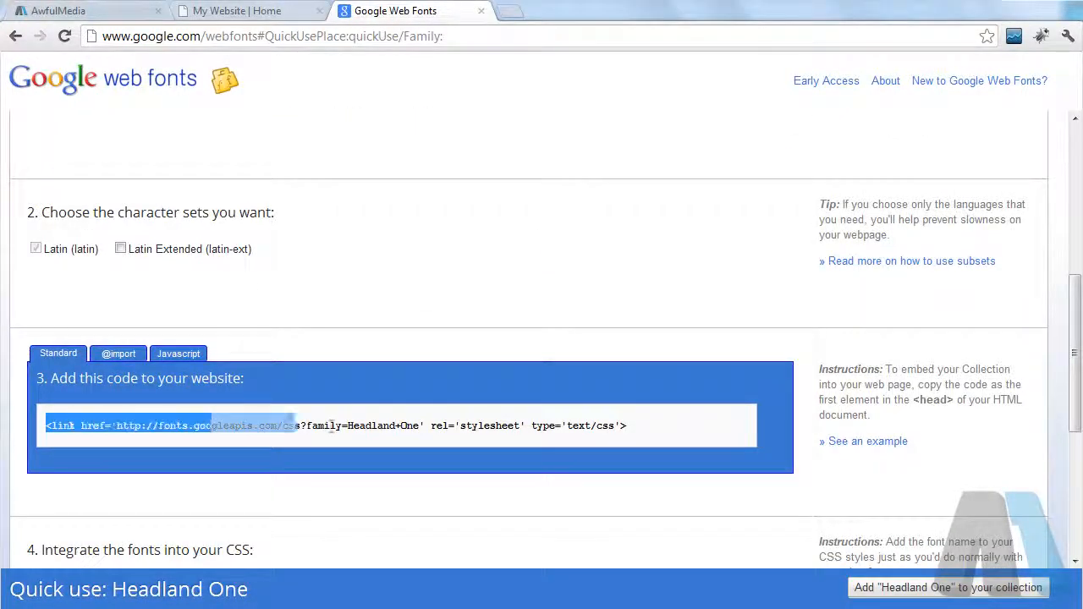
click(653, 425)
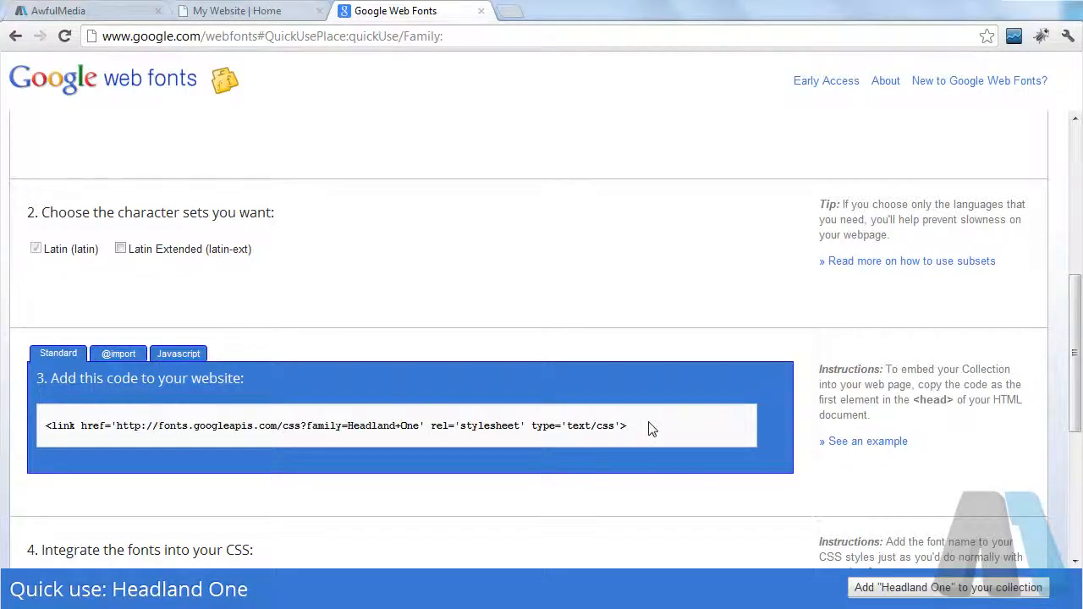
click(119, 354)
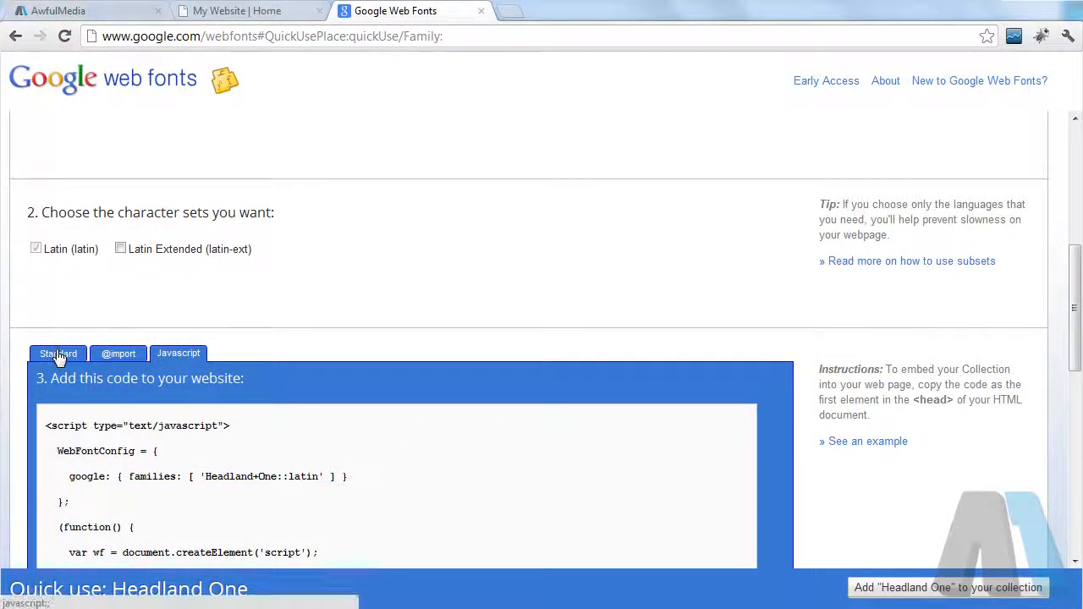
click(58, 353)
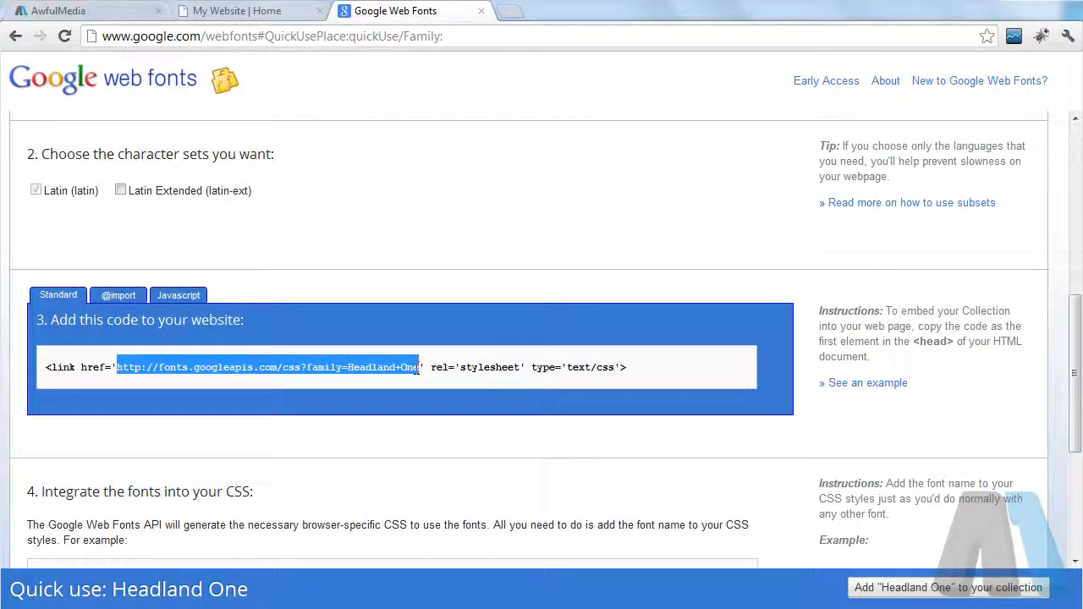
mouse_move(495, 29)
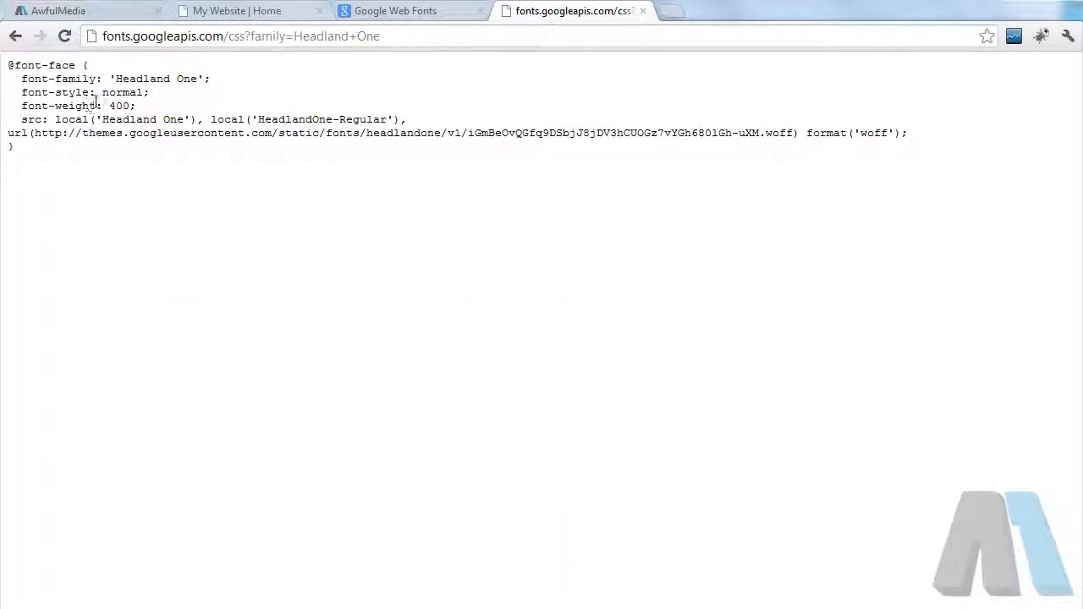
double_click(41, 65)
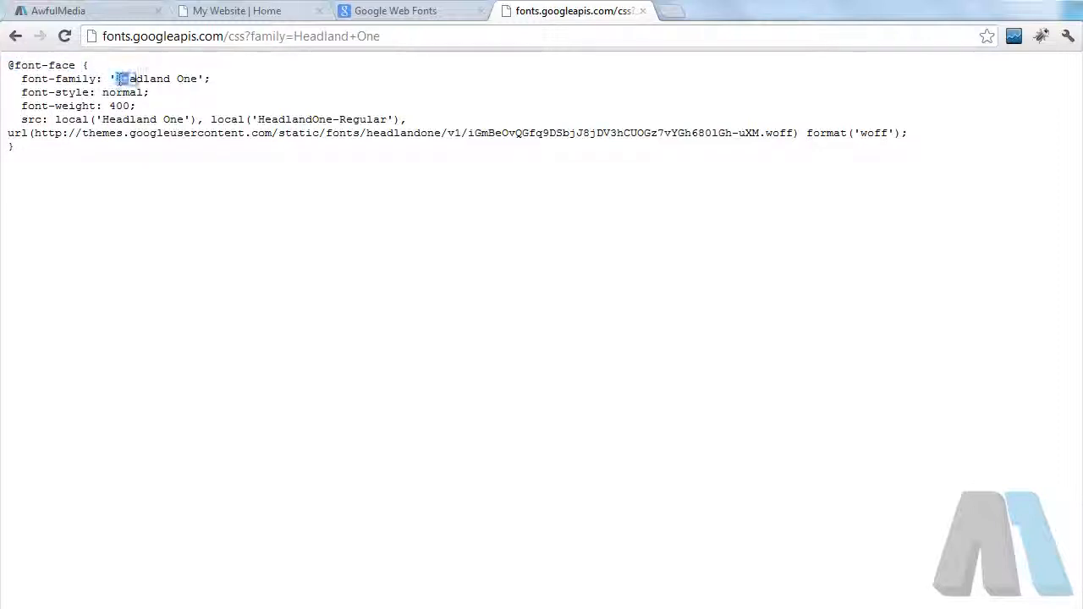
double_click(159, 79)
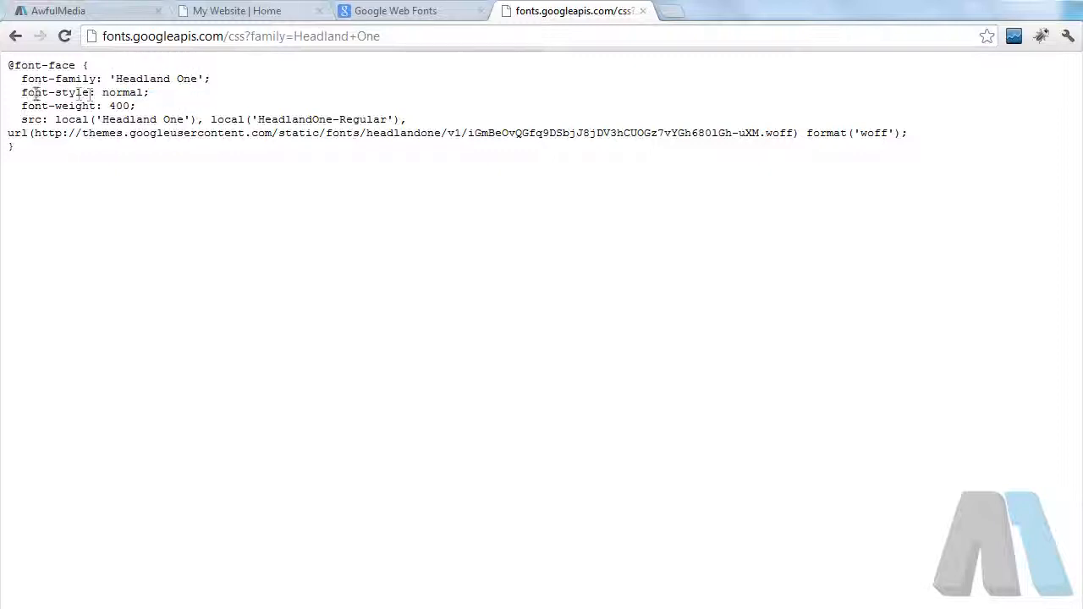
double_click(119, 106)
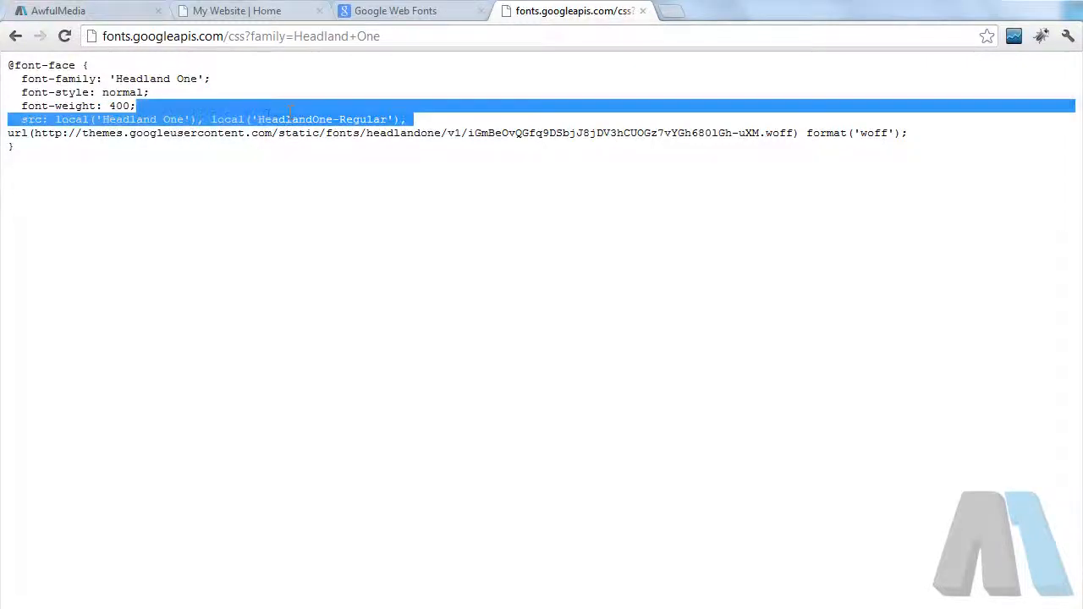
click(263, 118)
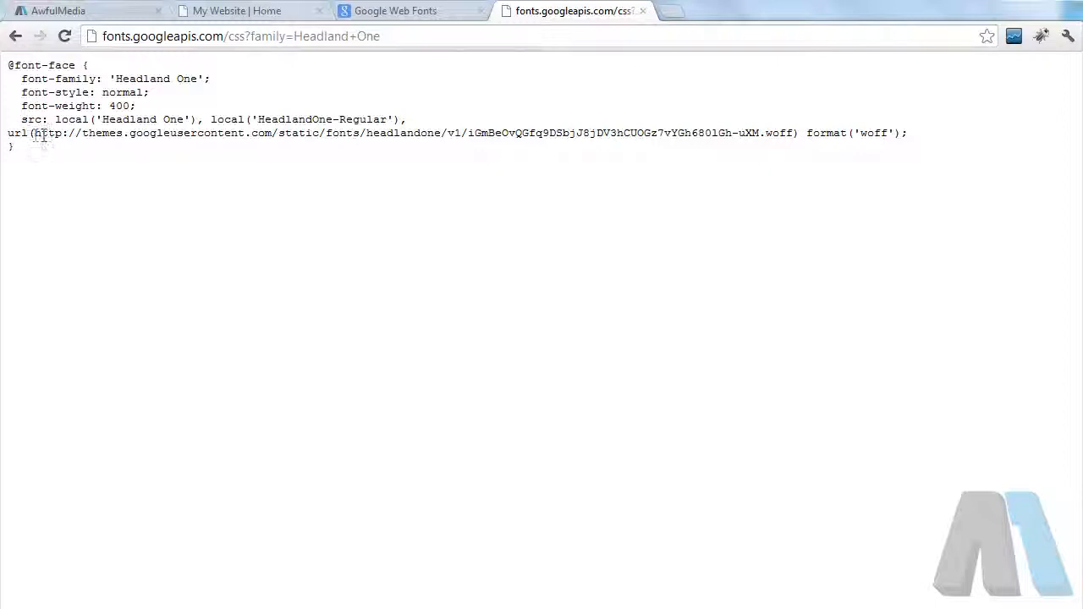
drag(34, 133, 910, 133)
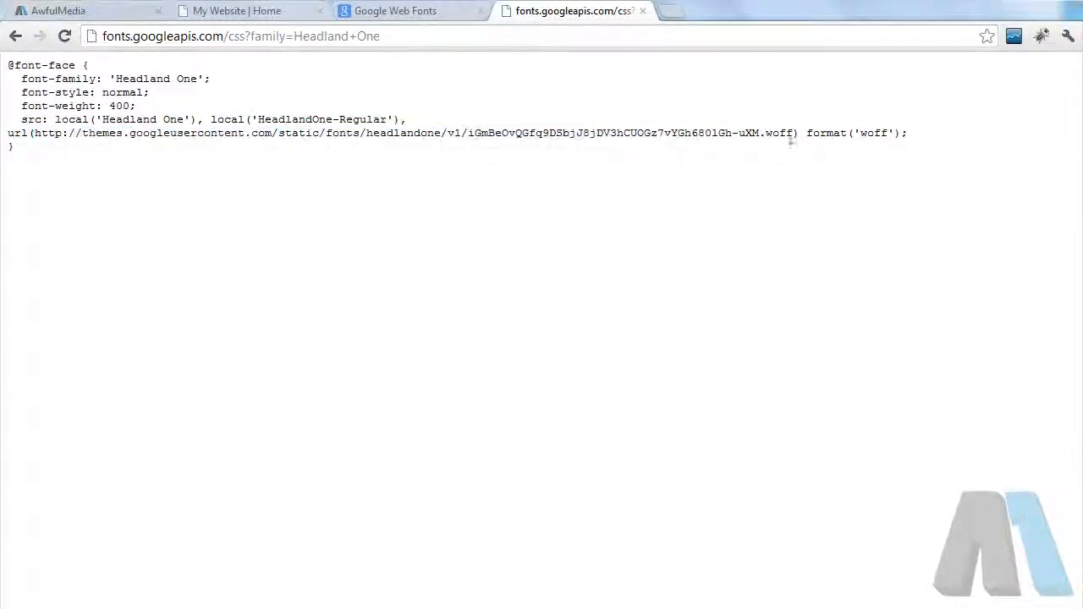
double_click(876, 132)
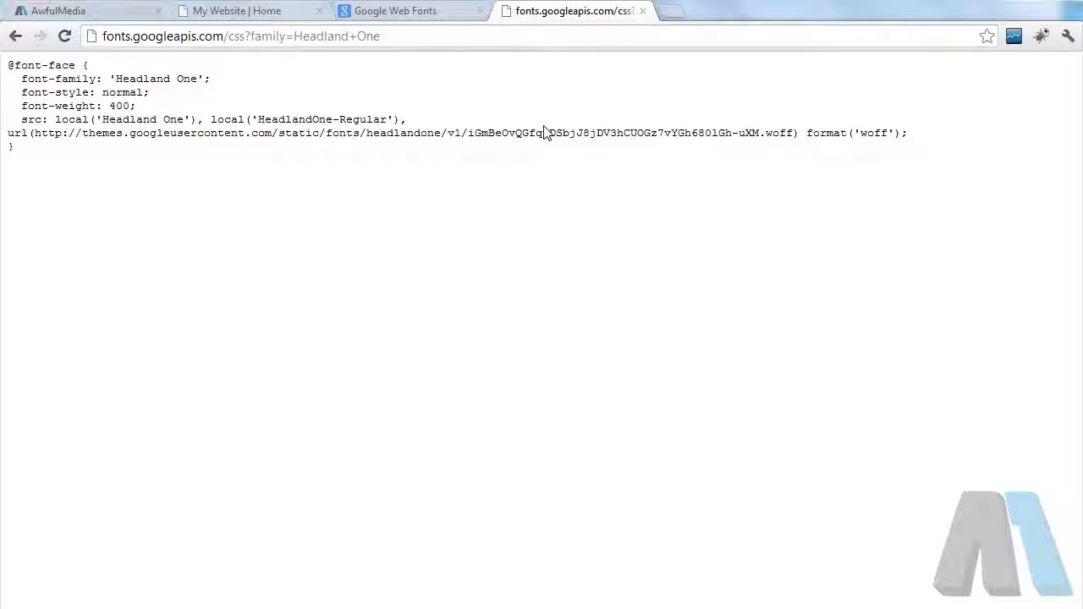
mouse_move(495, 162)
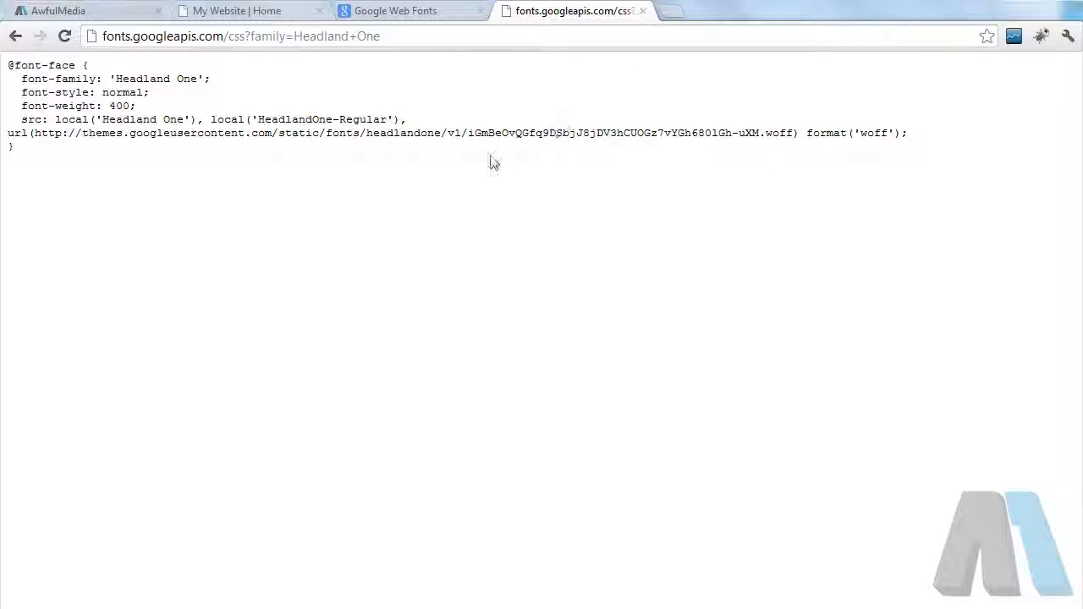
mouse_move(164, 155)
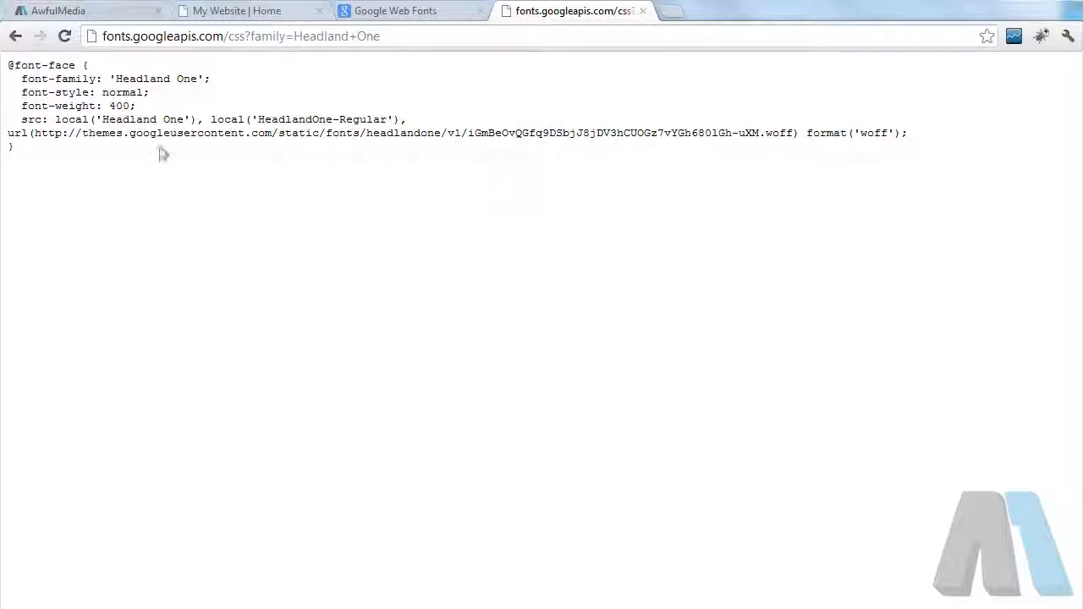
click(410, 10)
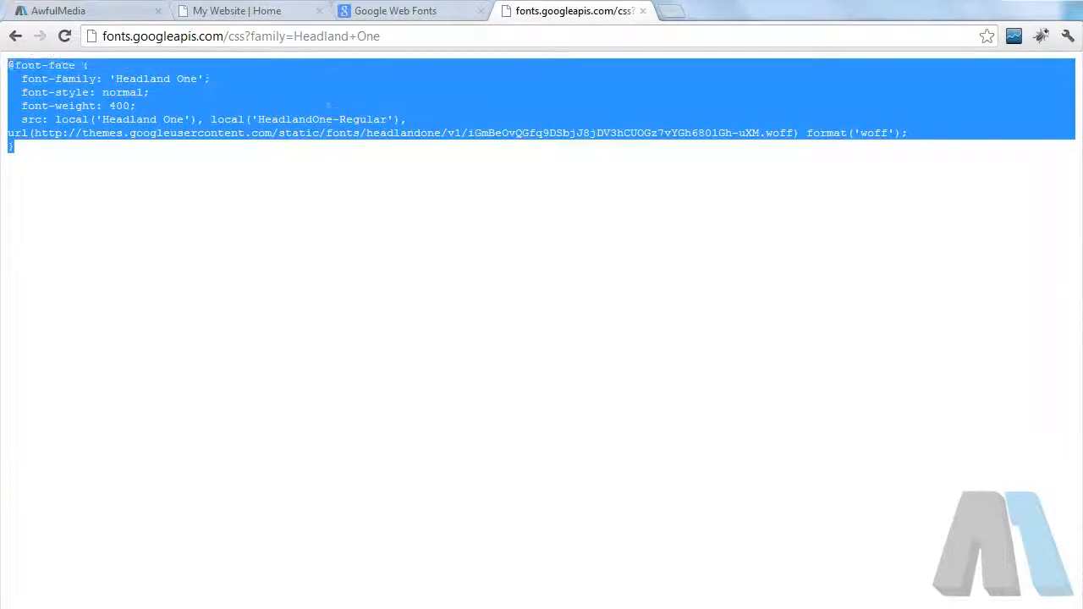
click(345, 74)
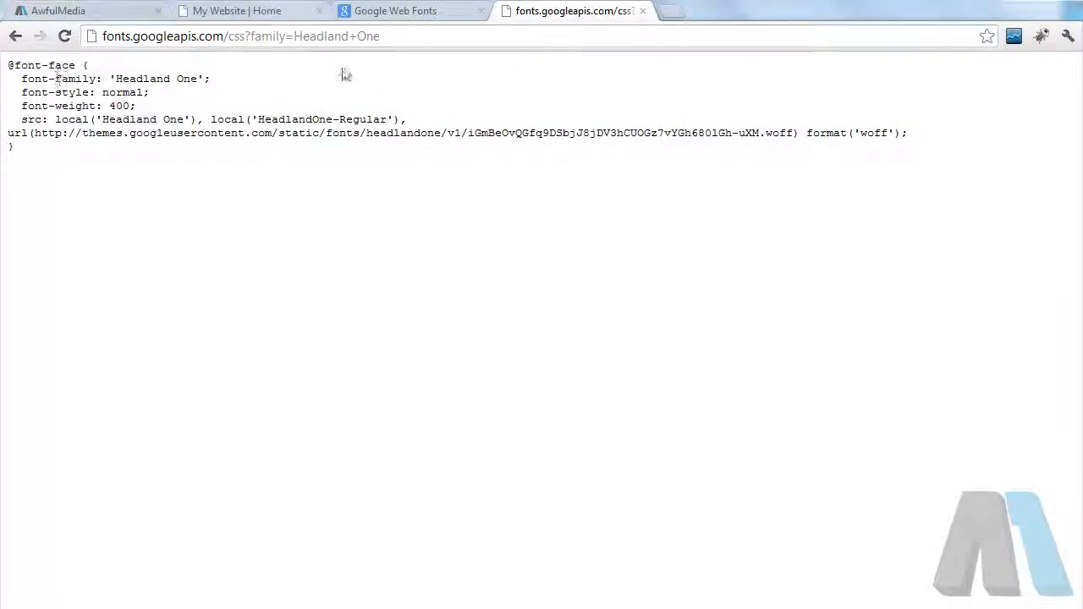
click(395, 10)
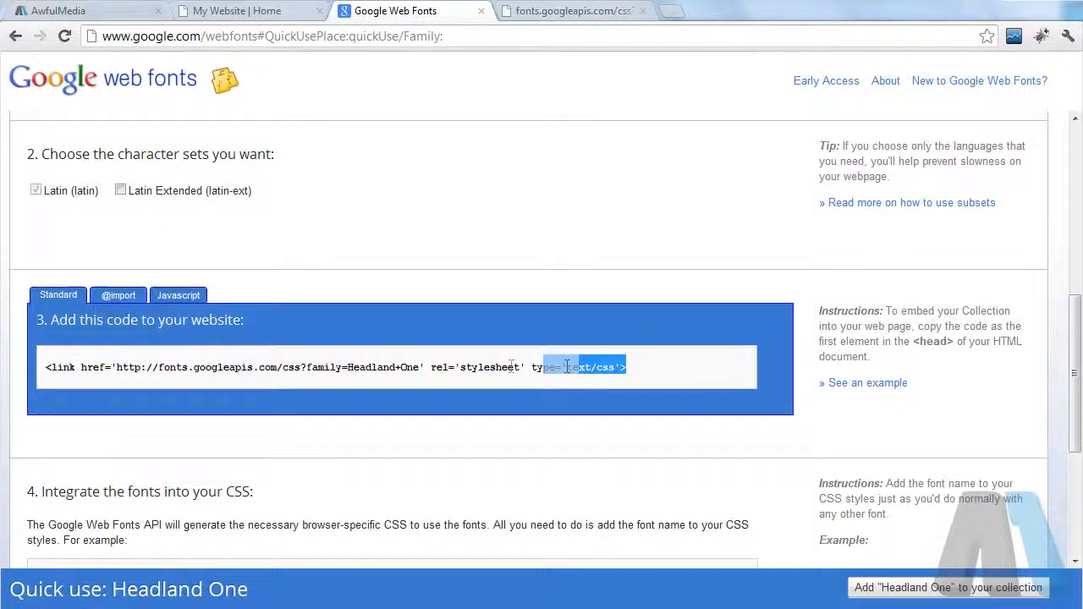
Select the Headland One stylesheet <link> code in step 3 for copying.
triple_click(339, 366)
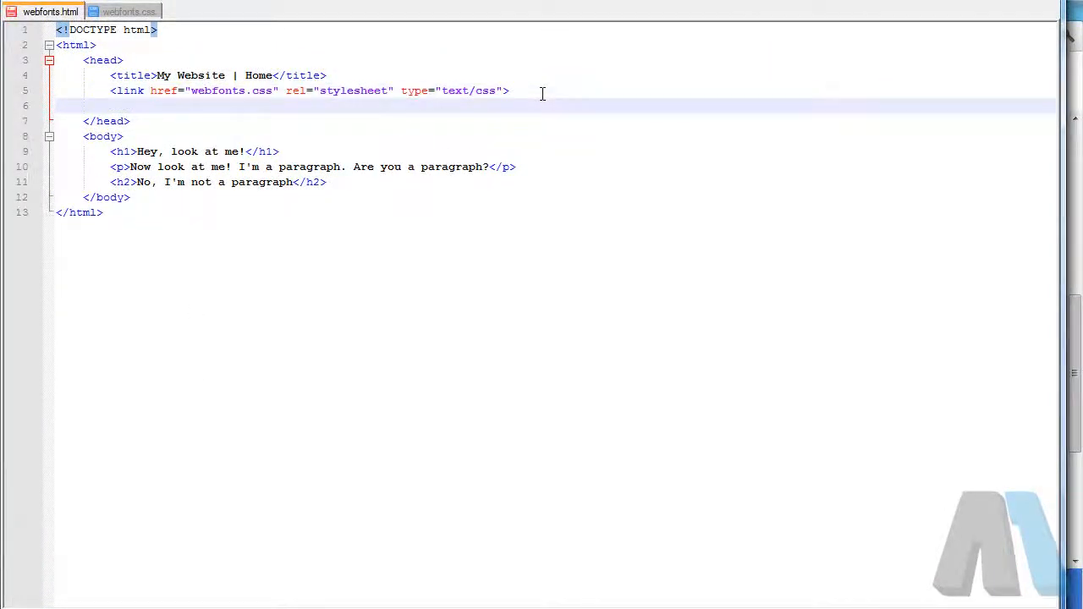
Paste the fonts.googleapis.com Headland+One <link> line into the head of webfonts.html.
text(<link href='http://fonts.googleapis.com/css?family=Headland+One' rel='stylesheet' type='text/css'>)
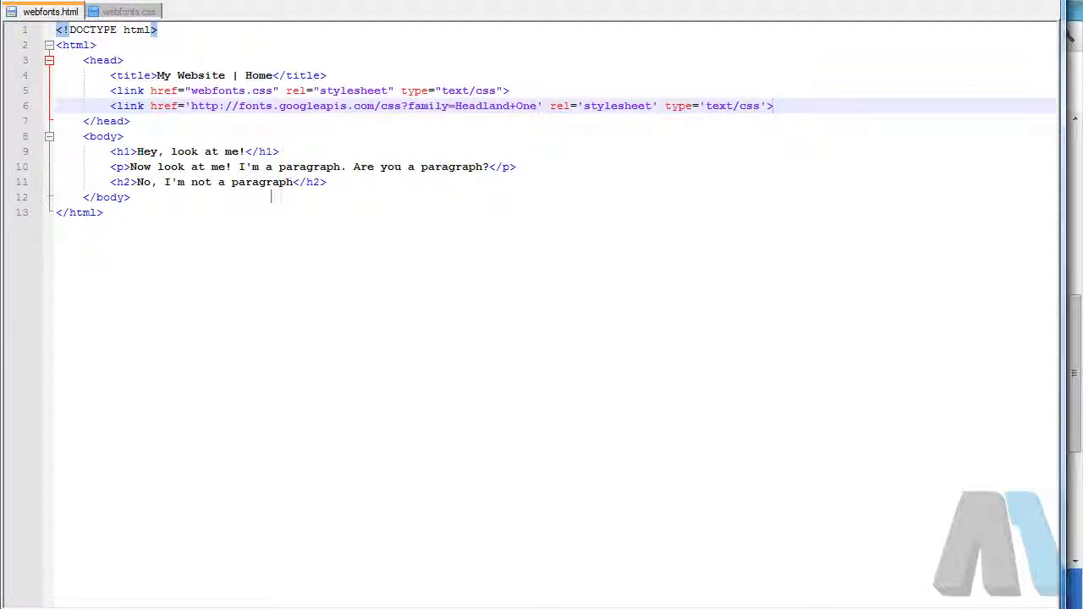
click(395, 10)
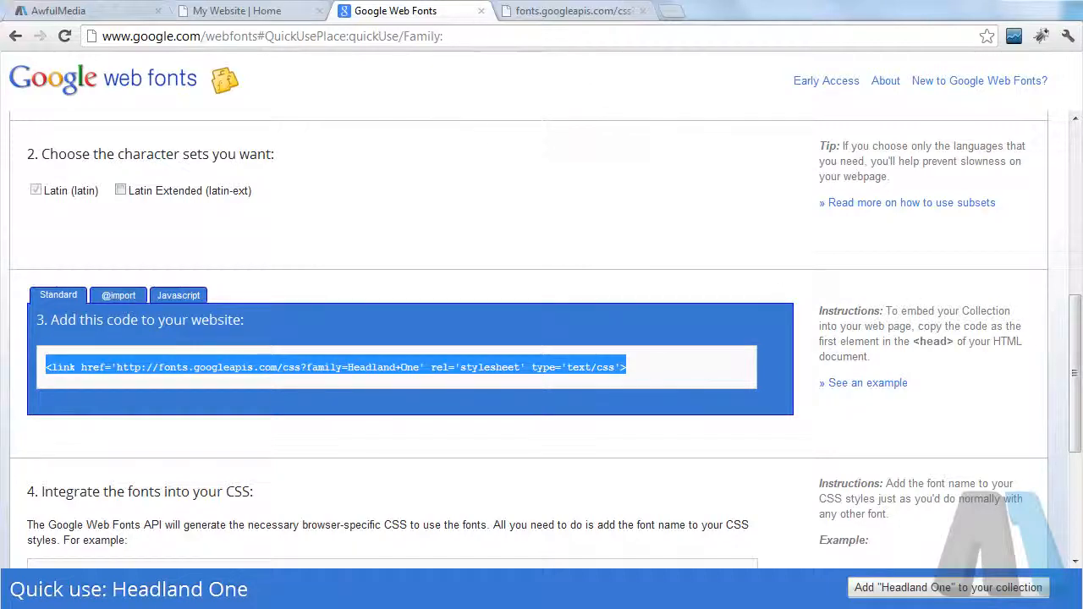
Scroll the Quick Use page down to step 4, the CSS integration instructions.
scroll(down, 3)
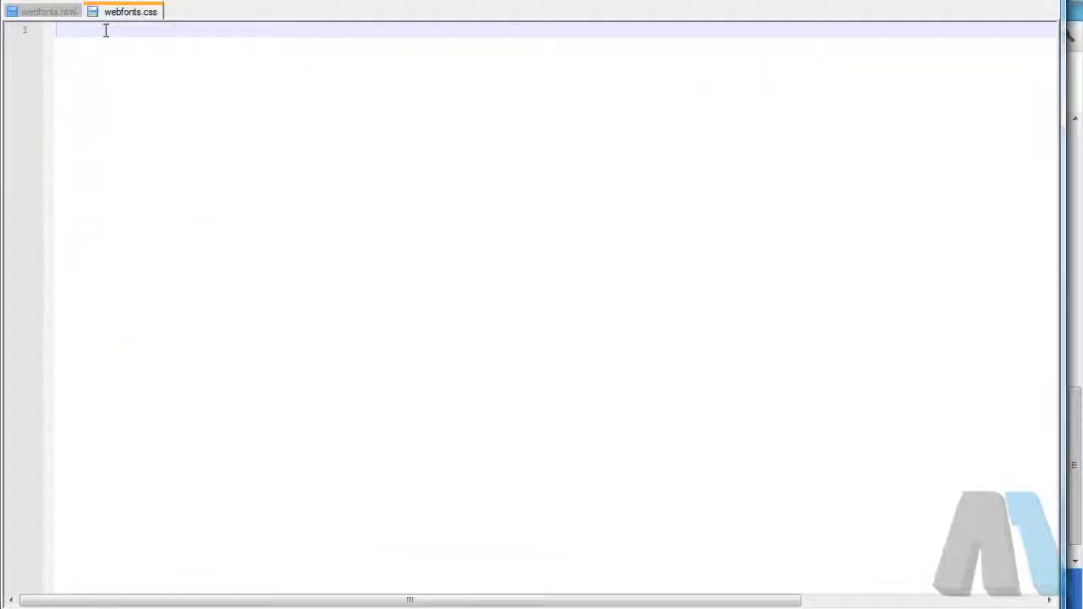
Write an h1 rule with font-family 'Headland One', serif and font-size 70px in webfonts.css.
text(h1)
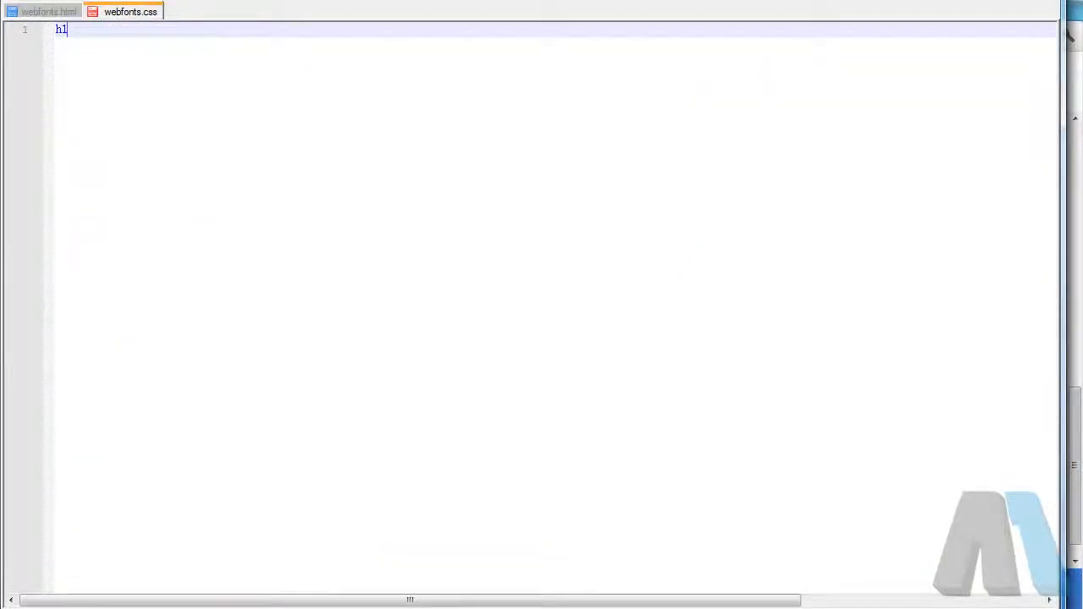
click(48, 11)
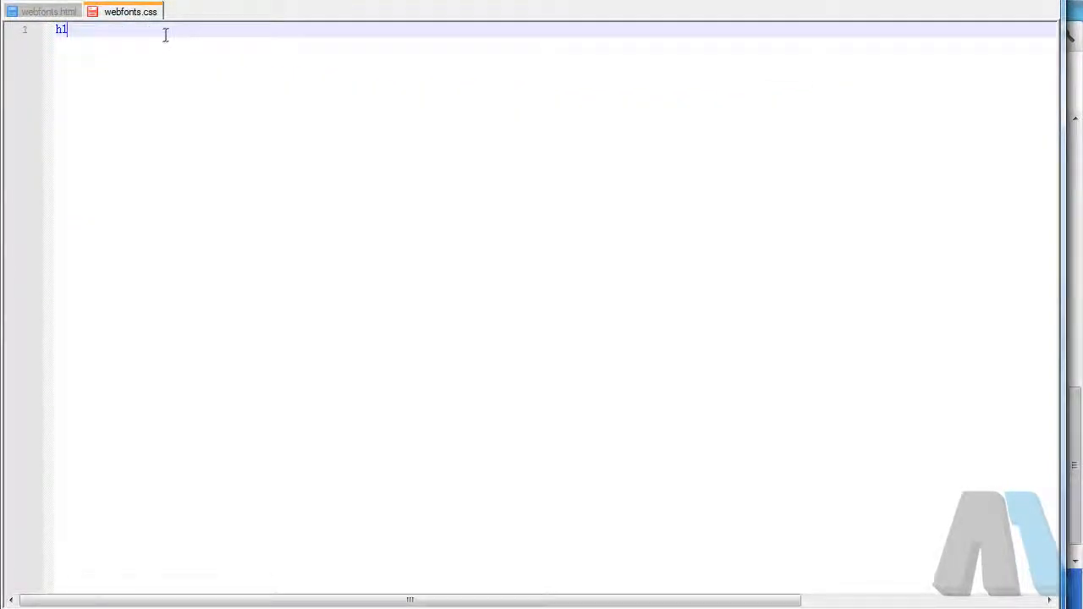
text({)
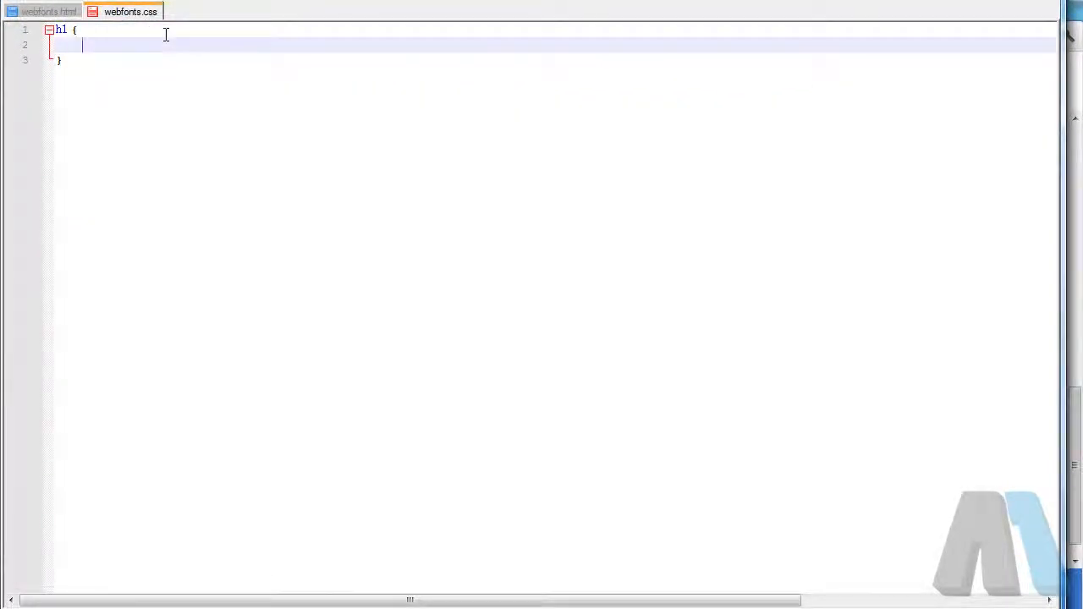
text(font-family: 'Headland One', serif;)
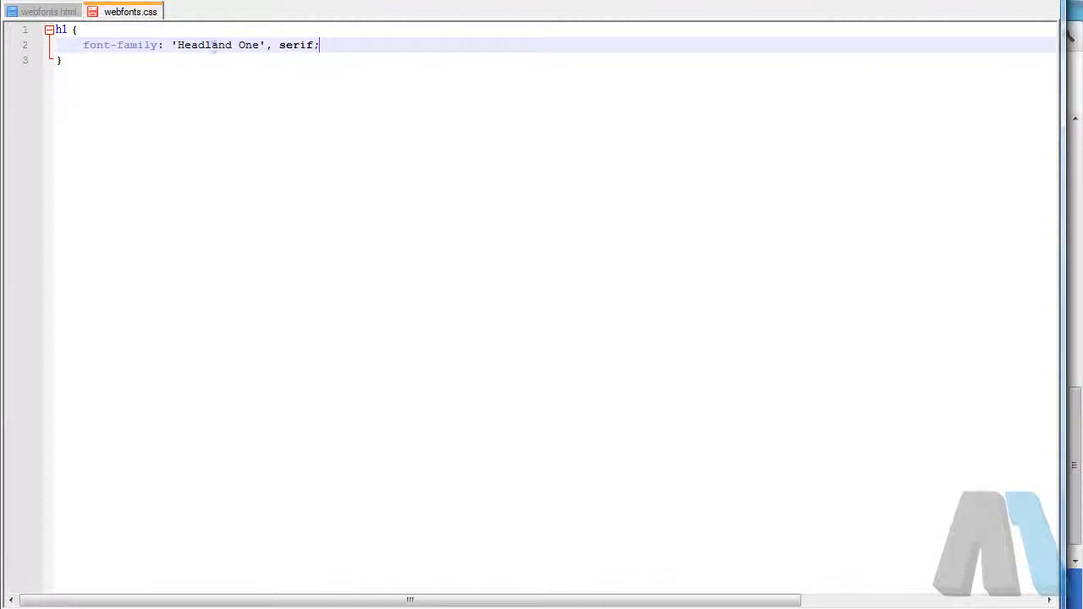
text(font-size: 70px;)
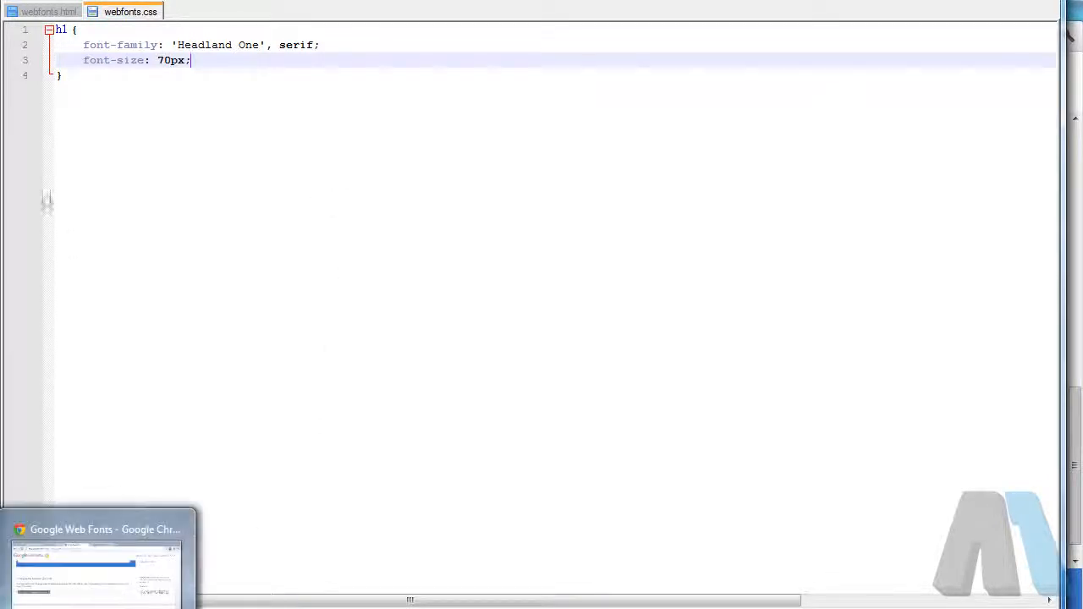
click(48, 11)
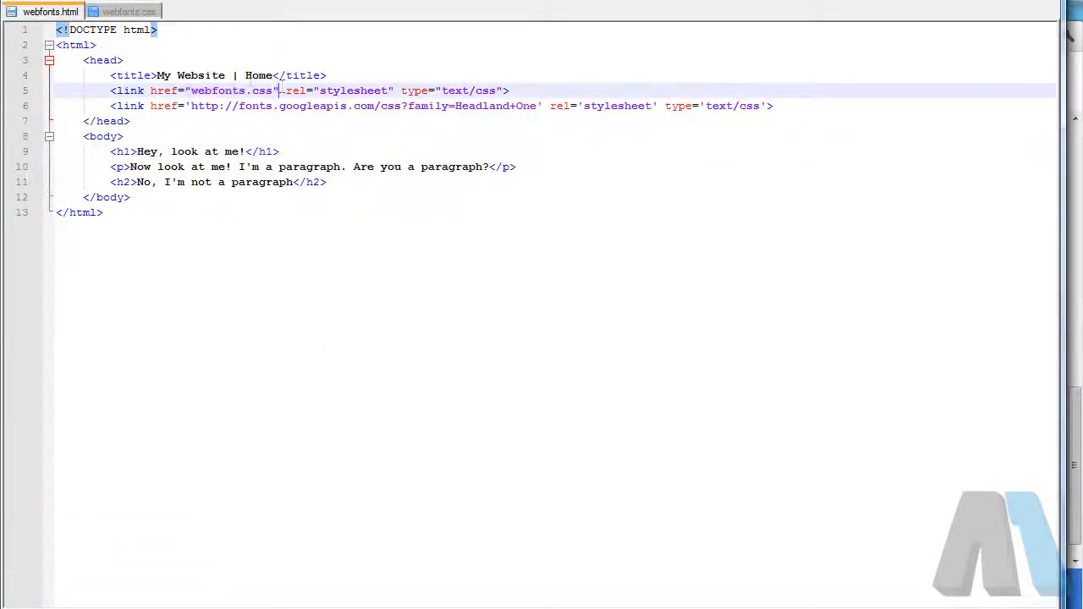
click(129, 11)
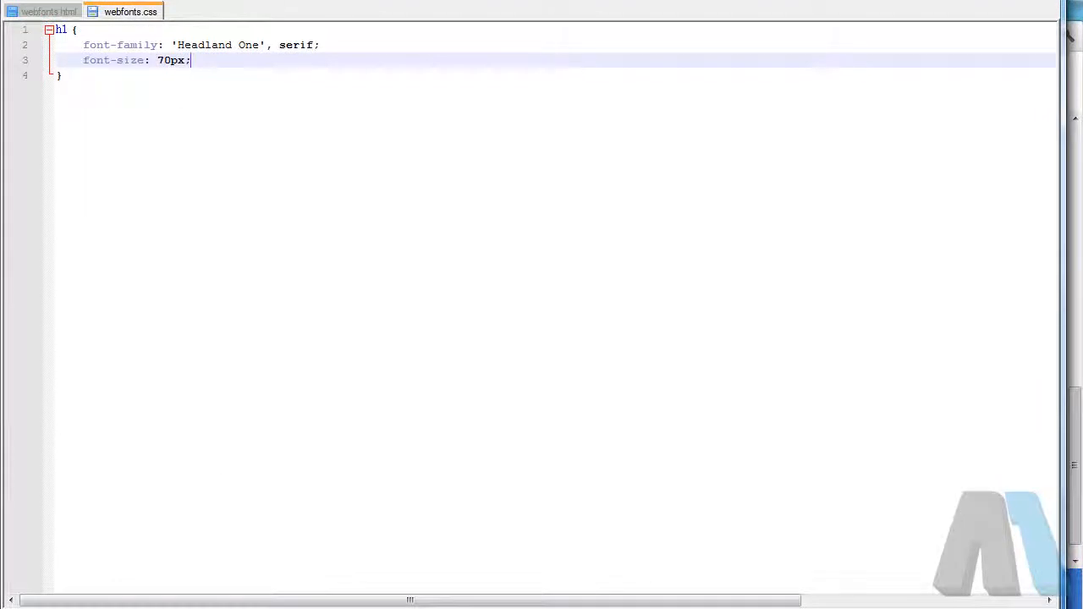
Preview webfonts.html with the heading rendered large in Headland One.
click(237, 10)
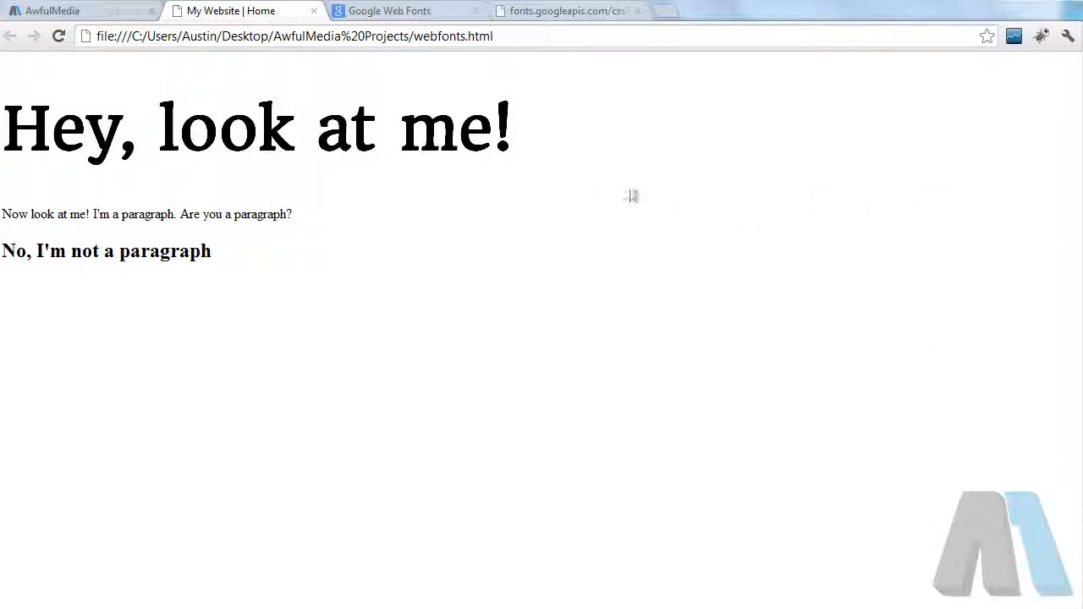
mouse_move(512, 147)
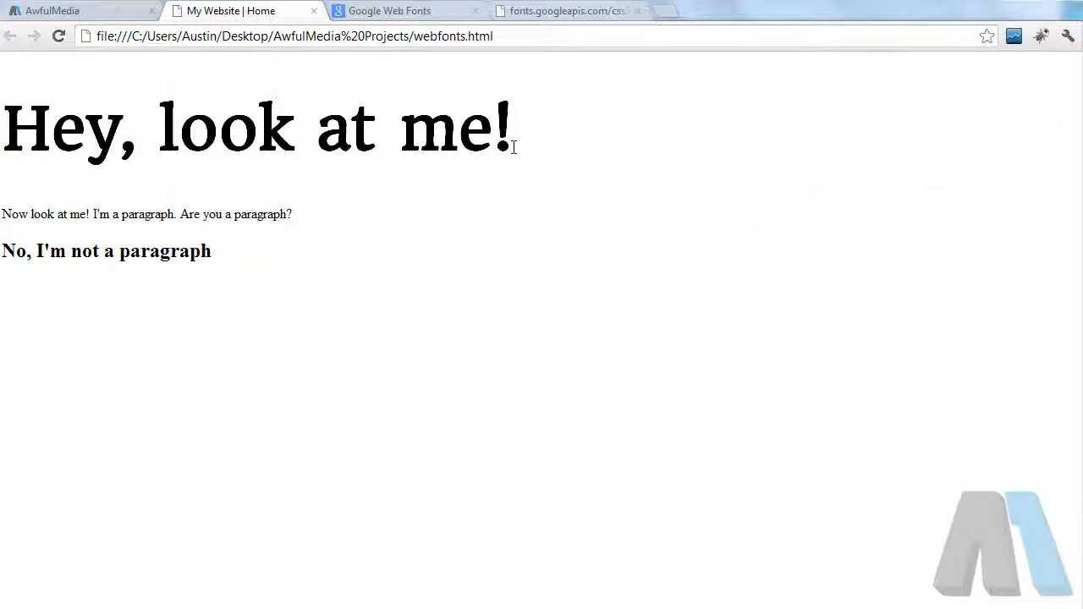
mouse_move(538, 131)
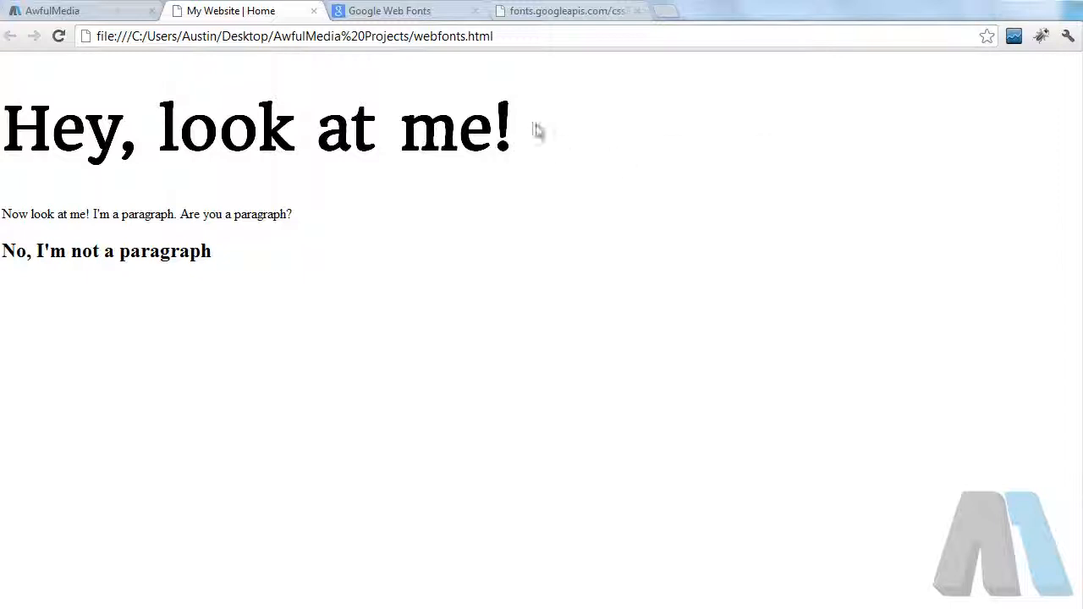
mouse_move(529, 127)
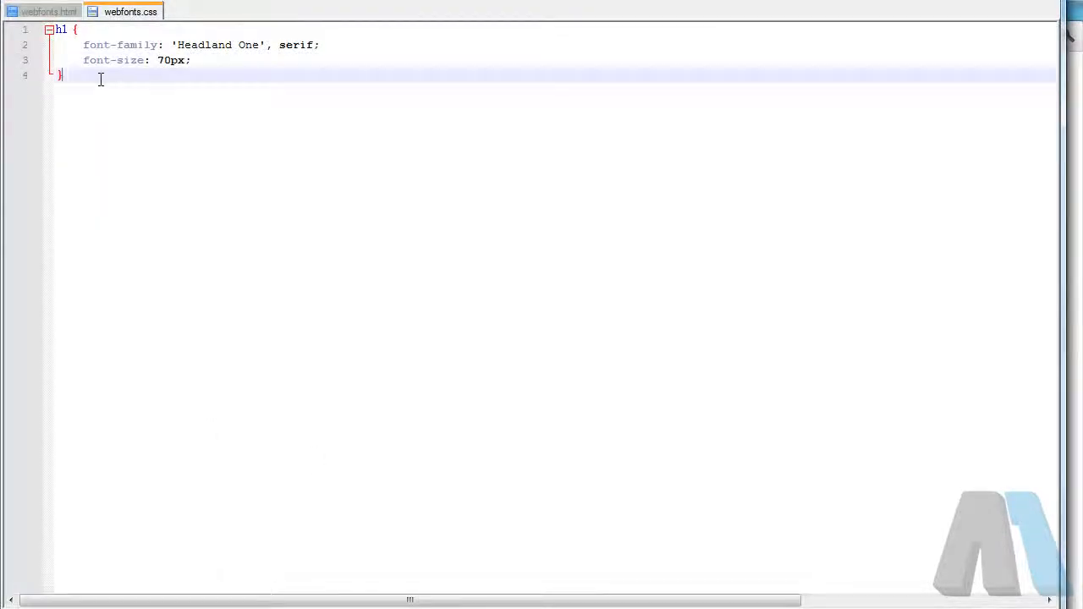
Add an h2 rule setting font-family to 'Headland One', serif.
text(h2 {})
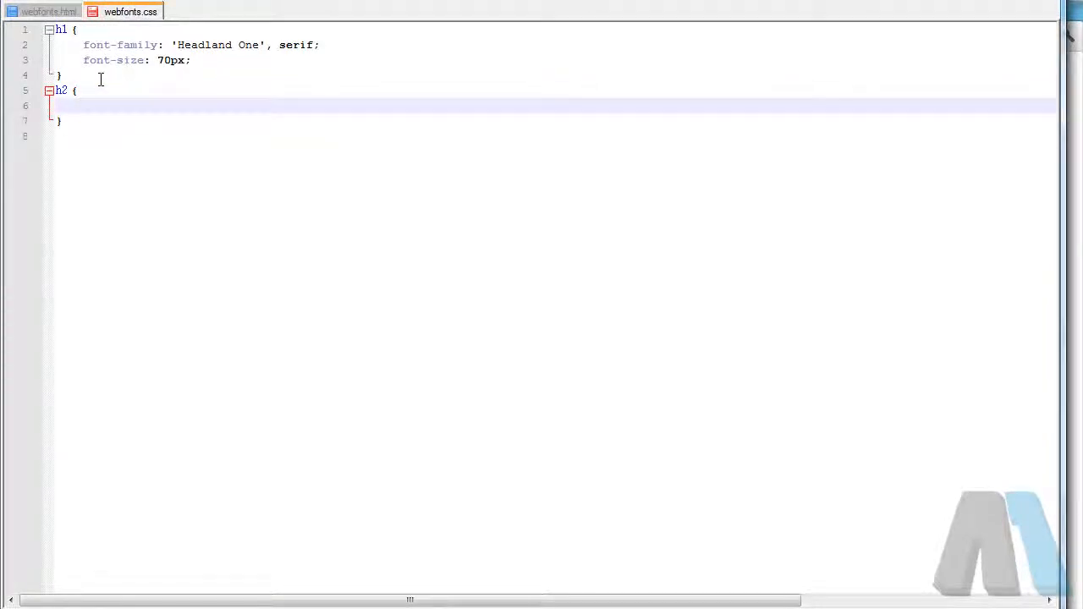
text(font-family: 'Headland One', serif;)
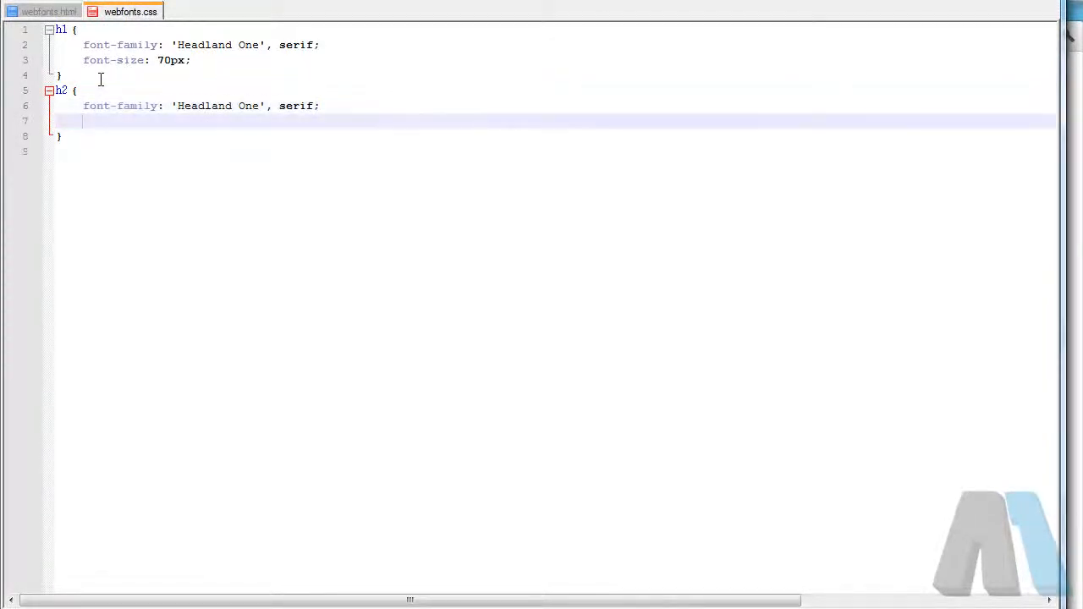
Write a combined h1, h2, h3, h4, h5, h6 rule with font-family 'Headland One', serif at the top.
click(229, 10)
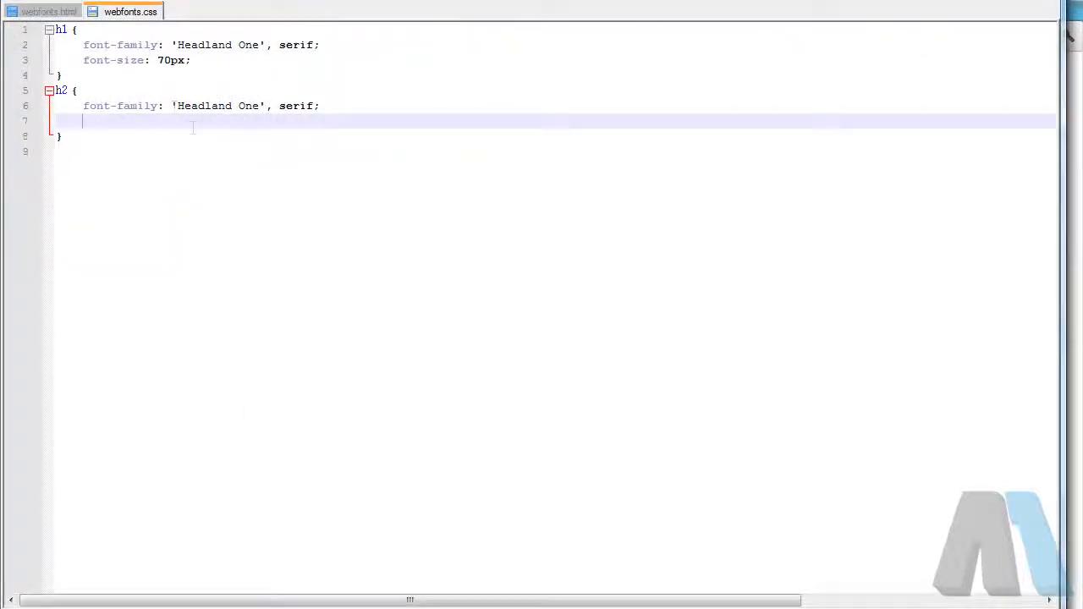
key(Enter)
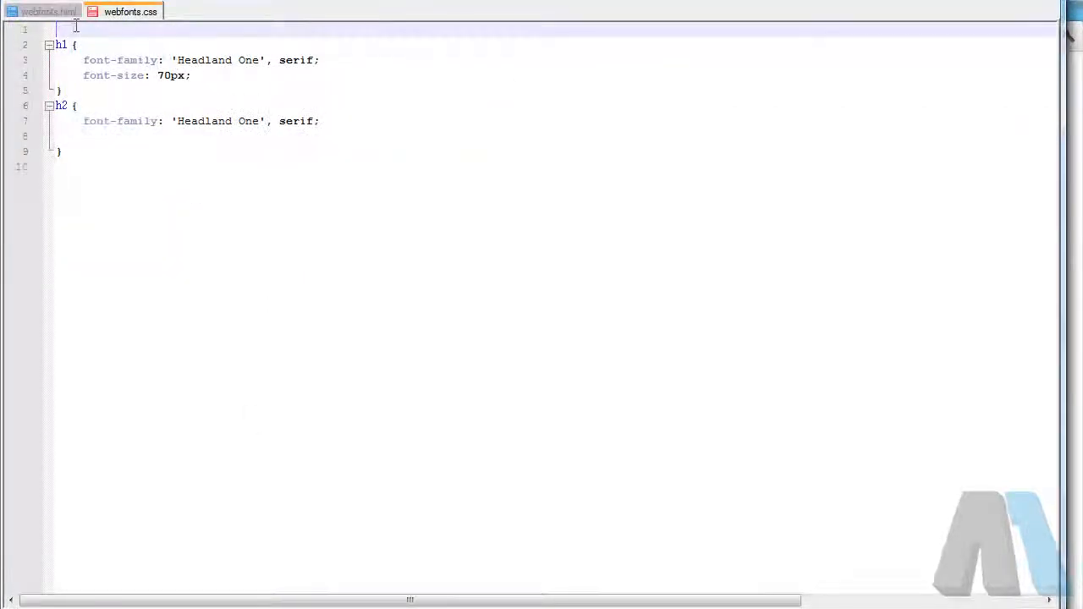
text(h1,h2)
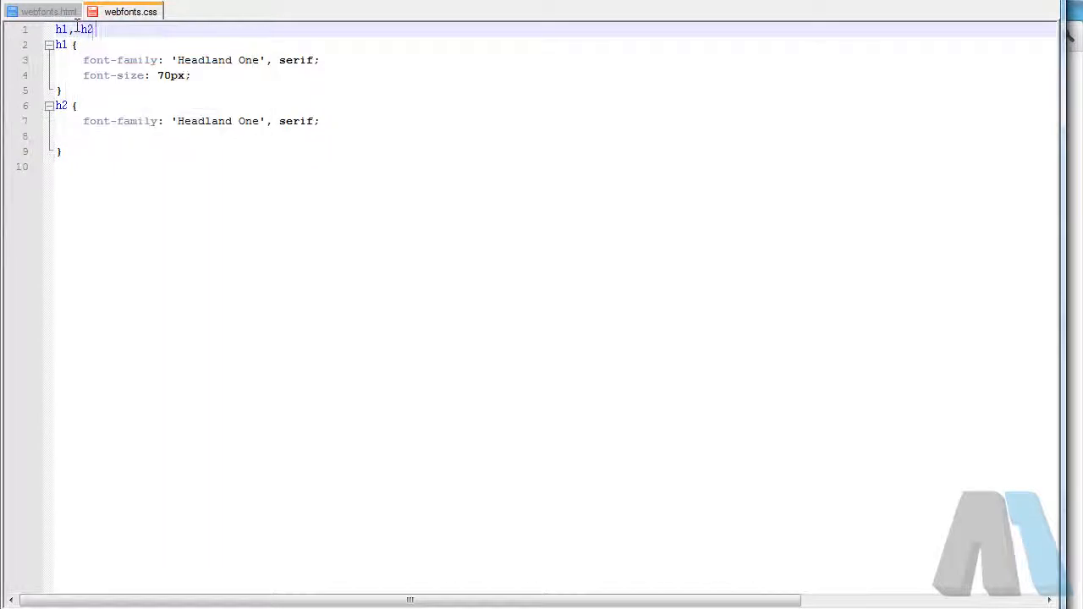
text(, h3, h4,)
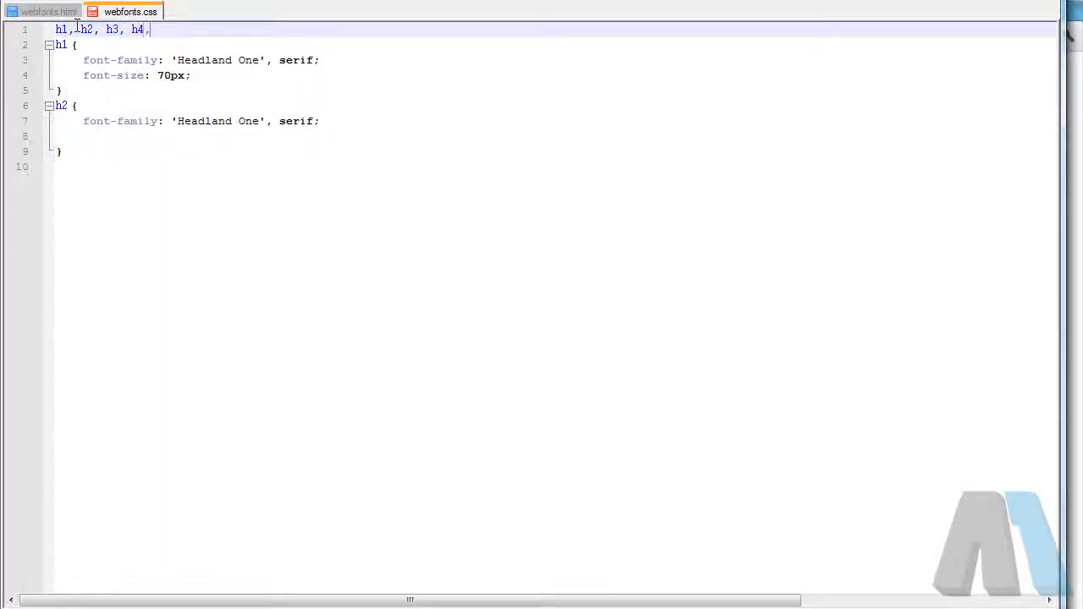
text(h5, gh6 {)
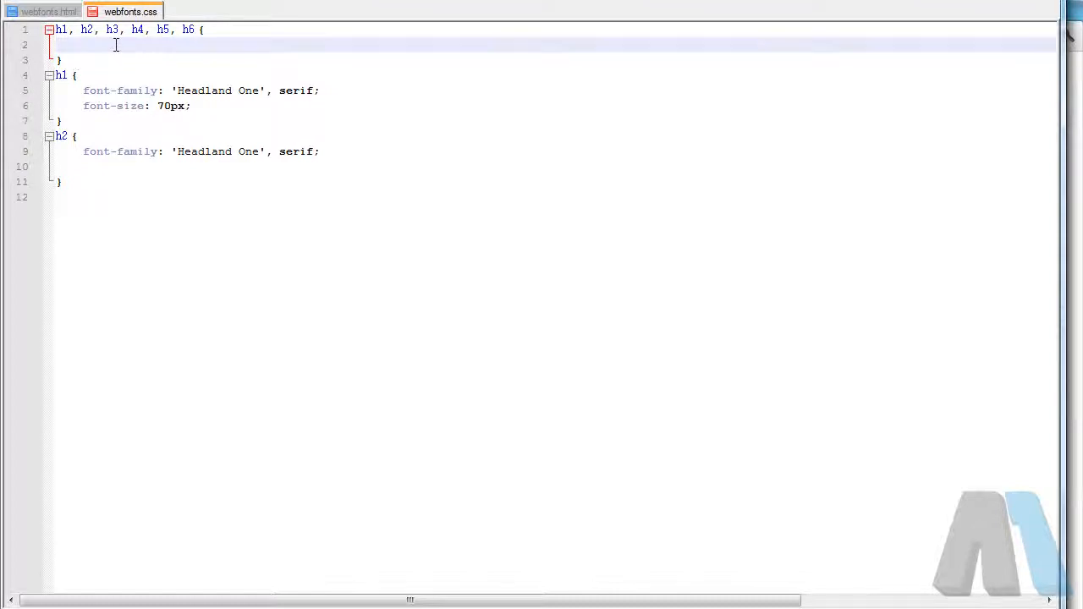
text(font-family: 'Headland One', serif;)
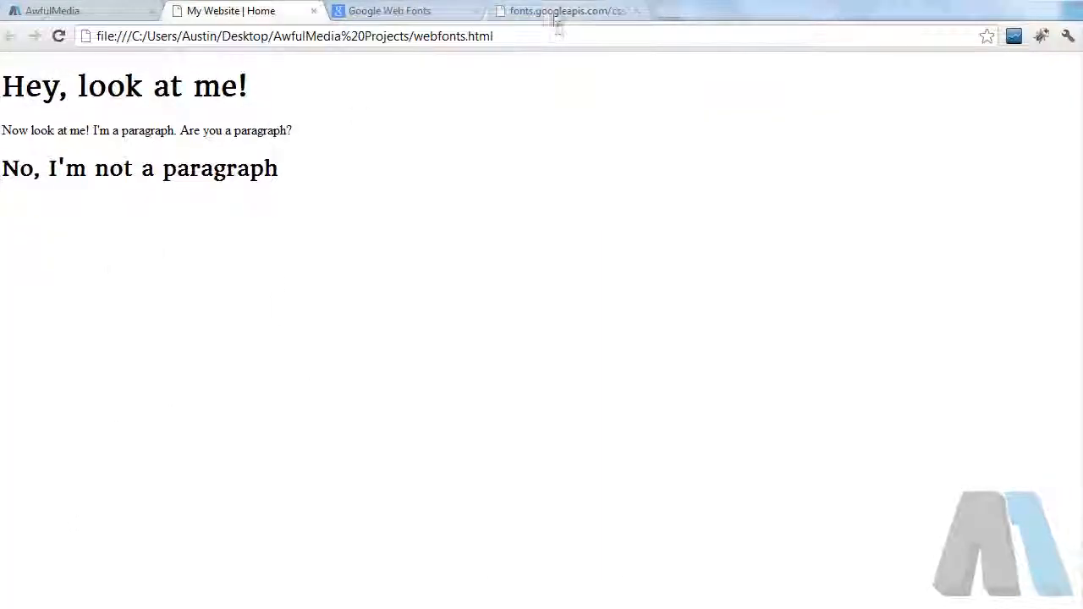
click(565, 10)
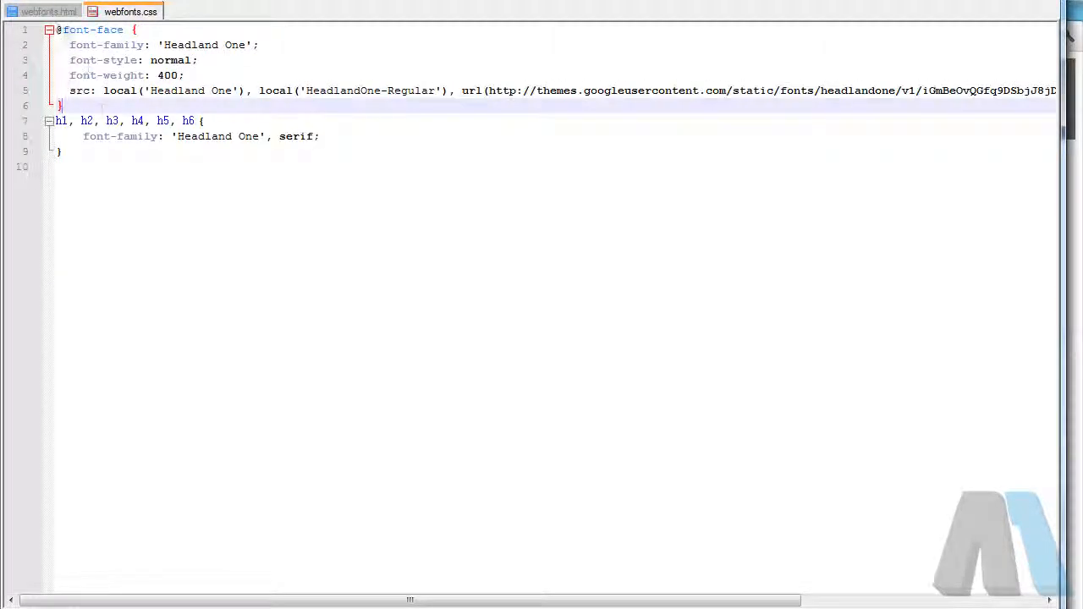
Review webfonts.html's source and the webfonts.css stylesheet alongside the browser preview.
click(49, 11)
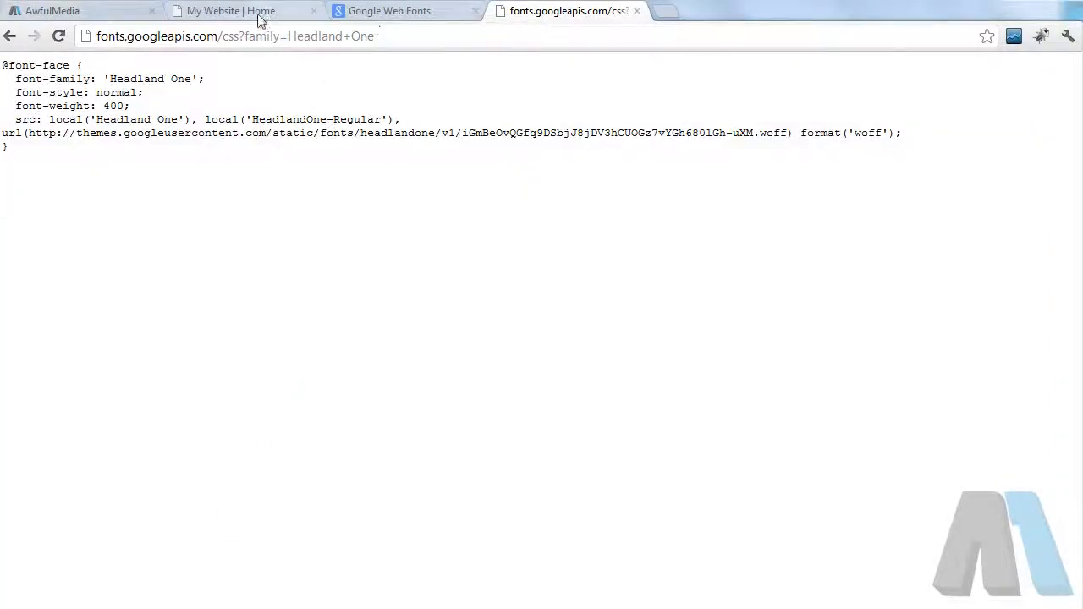
click(230, 11)
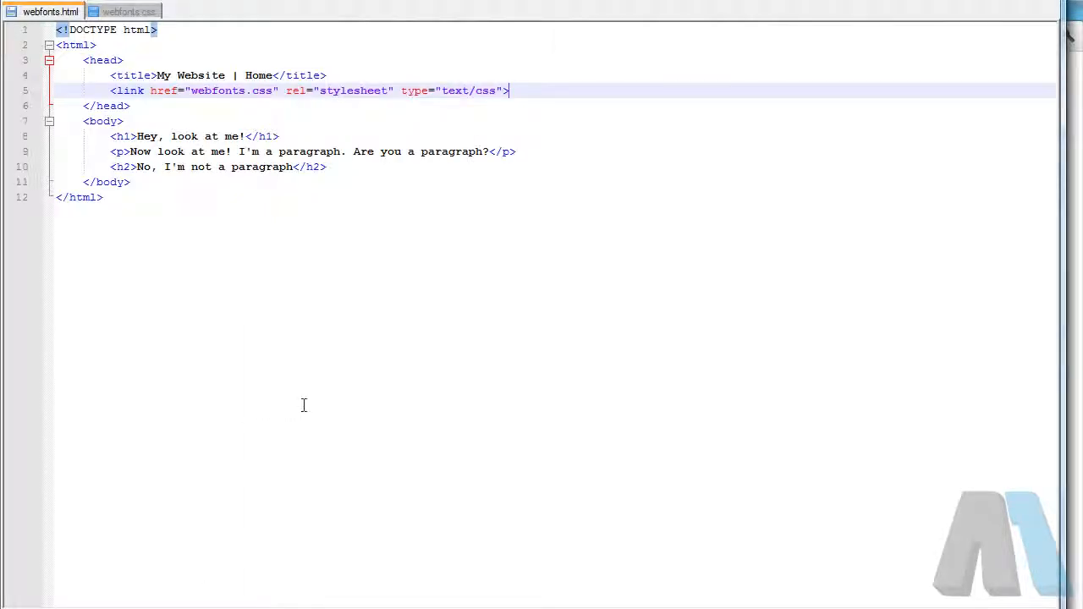
click(130, 11)
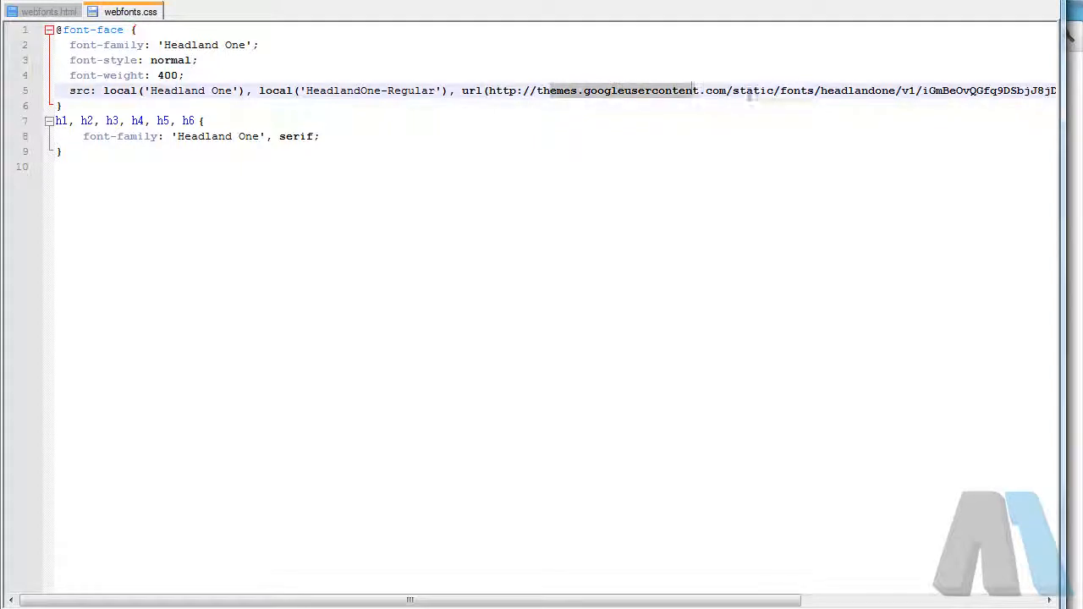
click(49, 11)
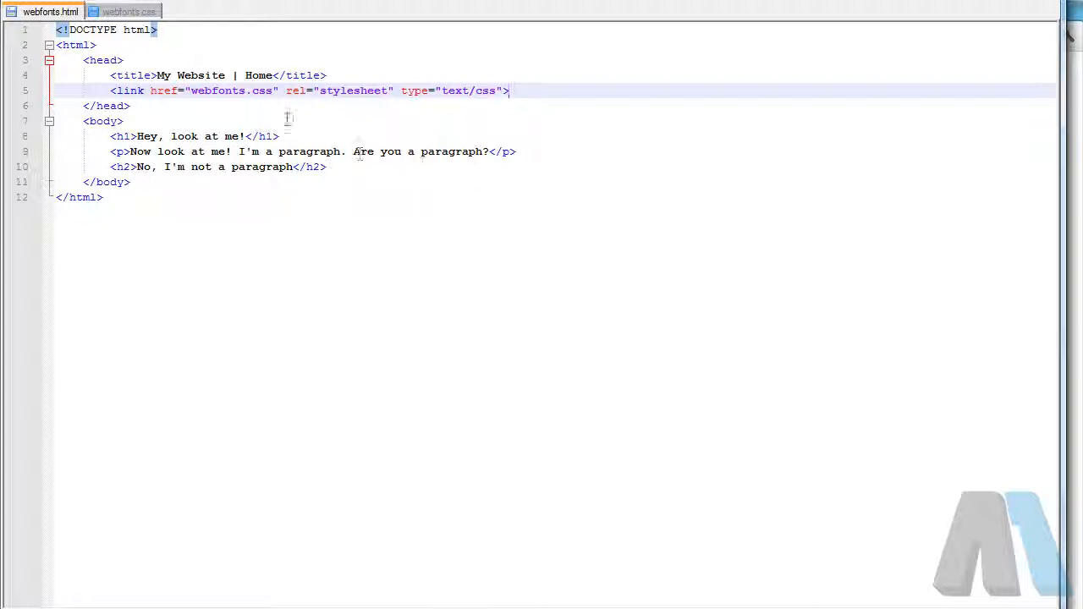
mouse_move(128, 11)
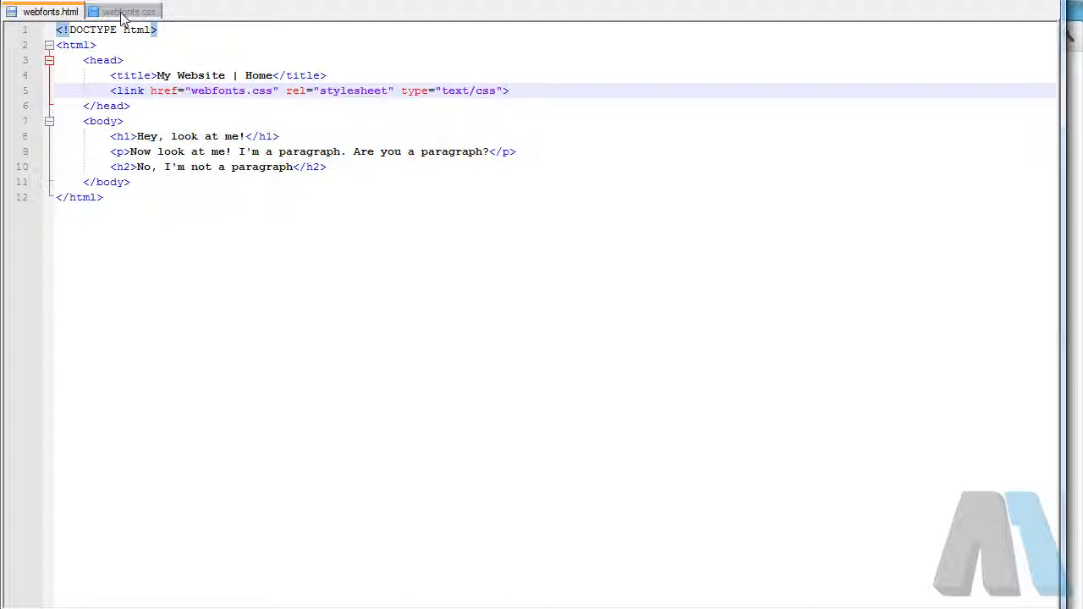
click(509, 91)
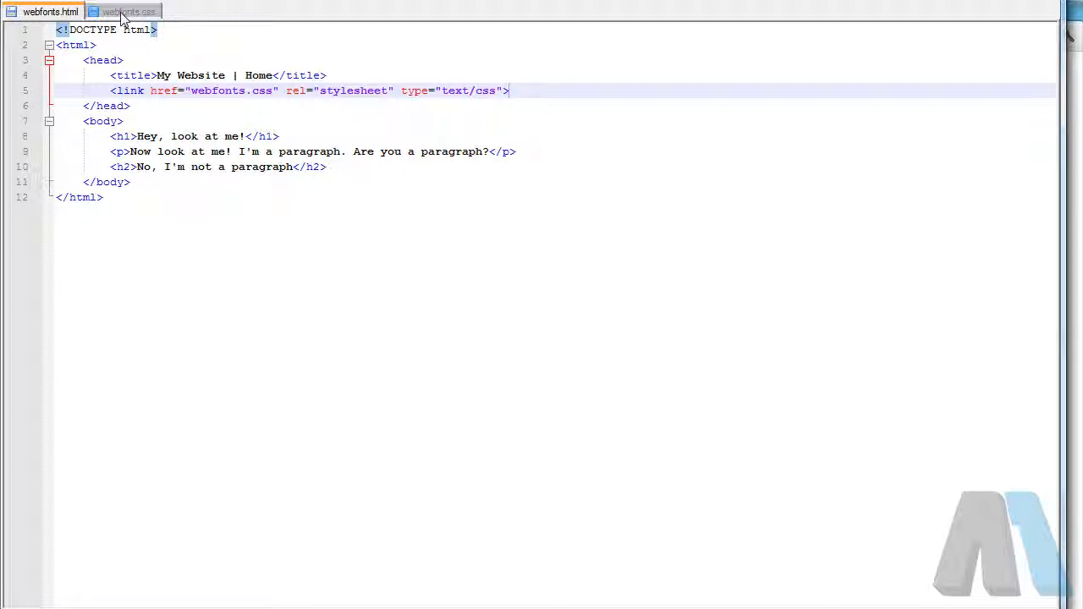
click(129, 11)
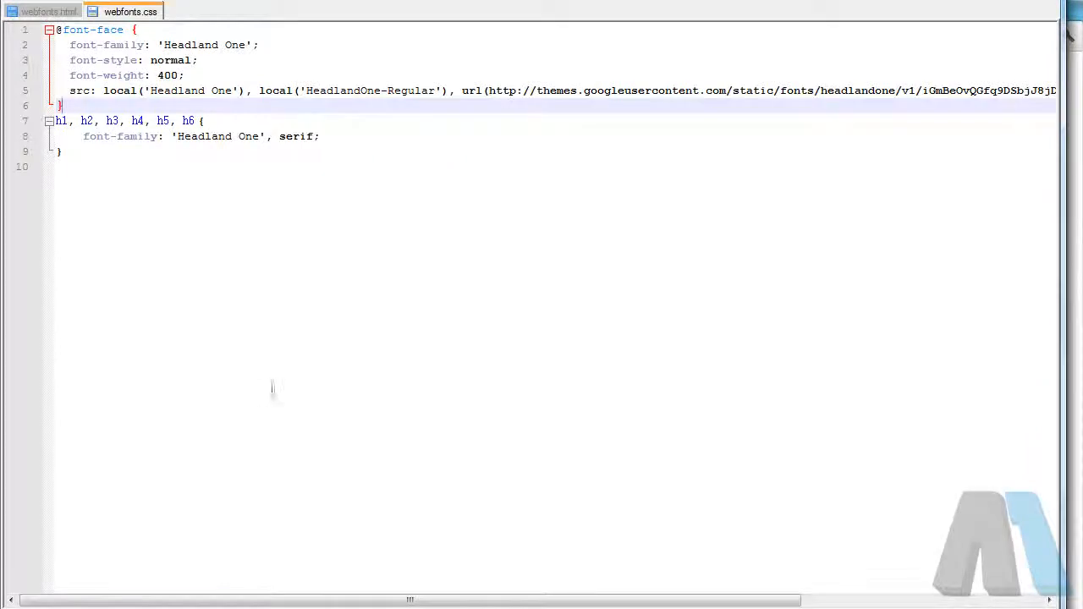
Browse the Google Web Fonts library down to Quantico and start its Quick-use page.
click(231, 10)
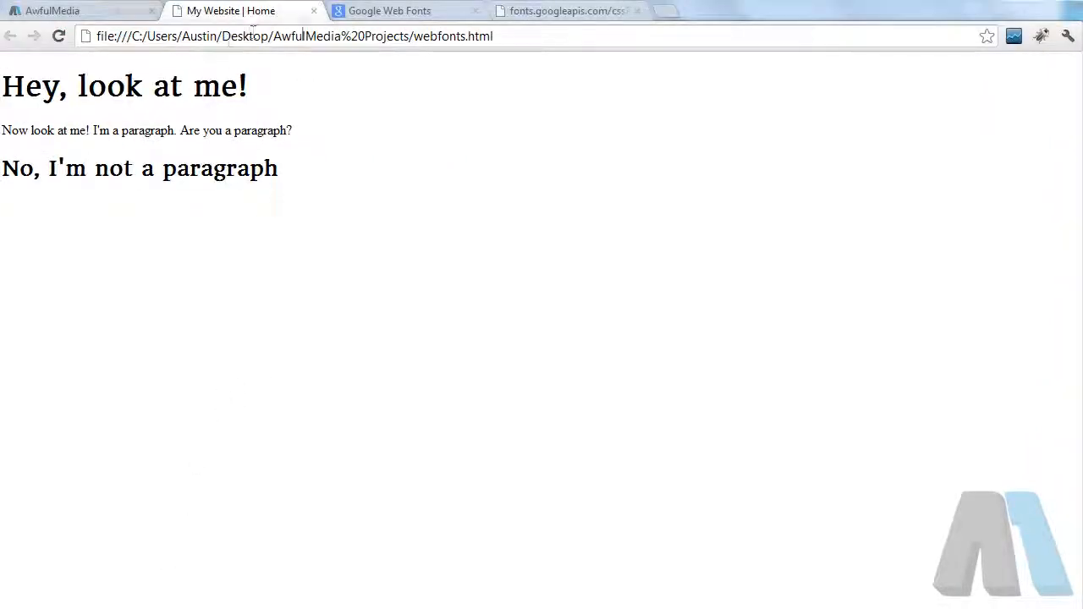
click(389, 10)
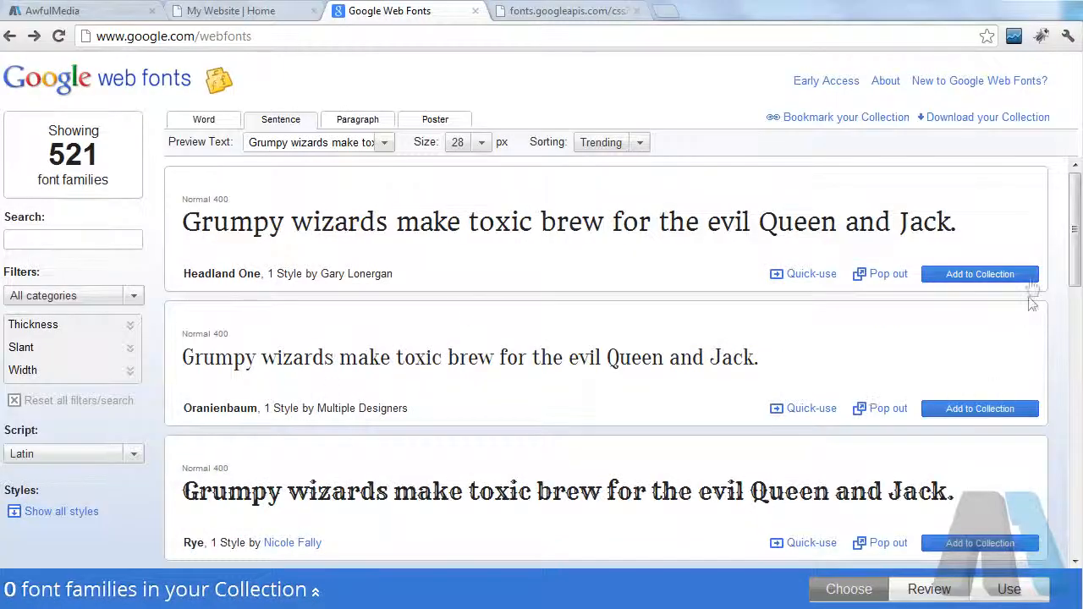
scroll(down, 3)
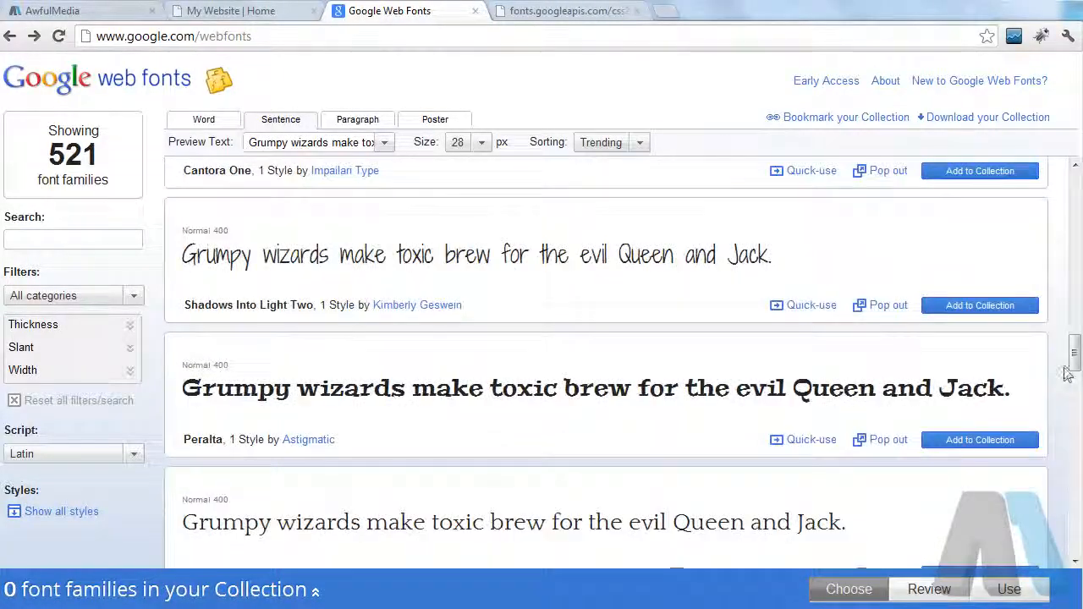
scroll(down, 3)
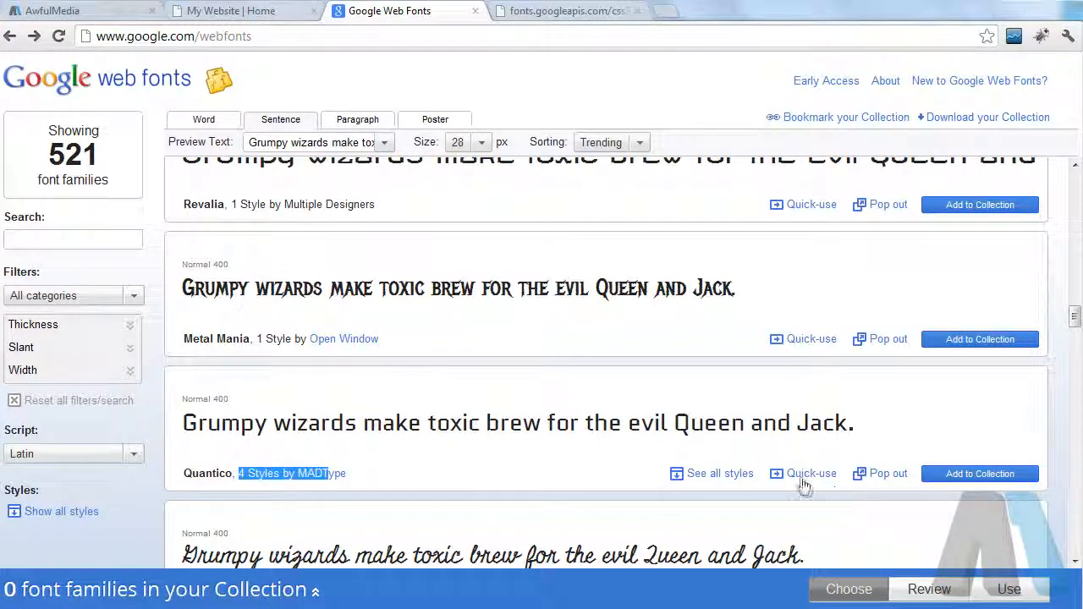
click(810, 473)
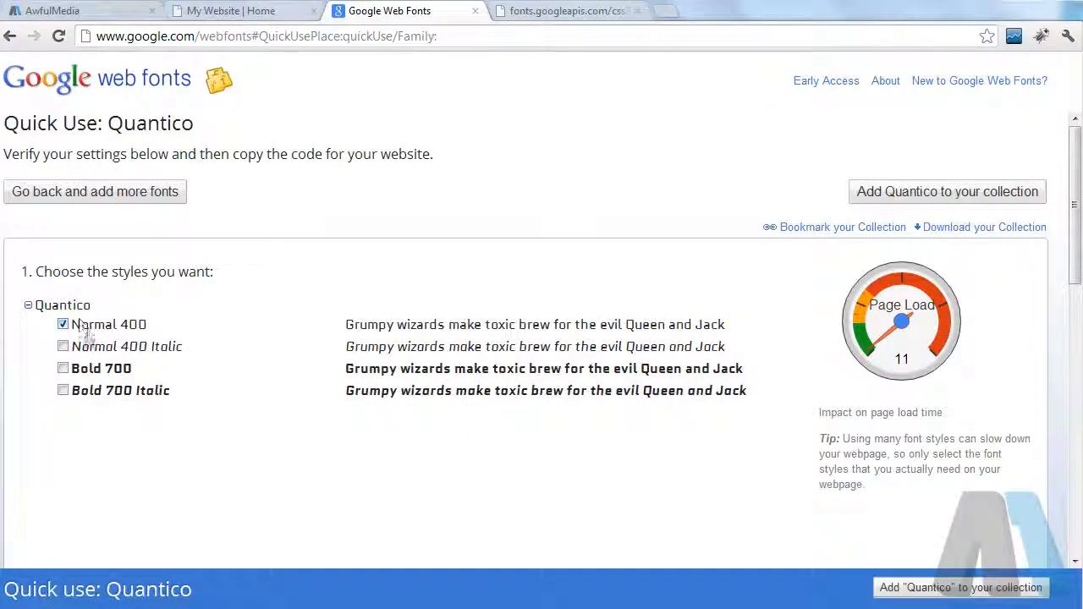
Select all four Quantico styles and view the JavaScript version of the embed code.
click(62, 346)
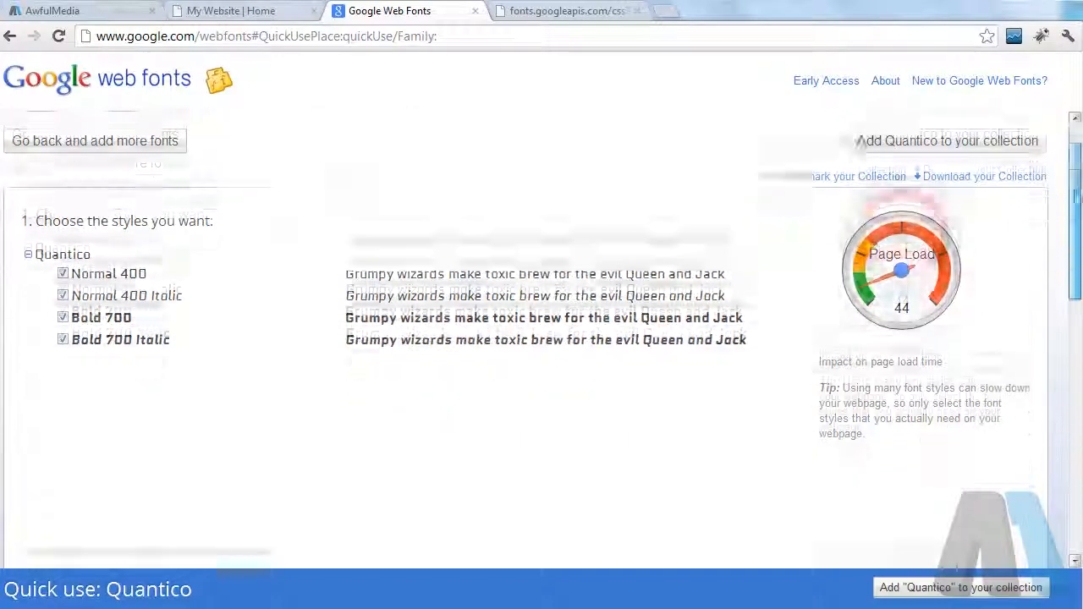
scroll(down, 3)
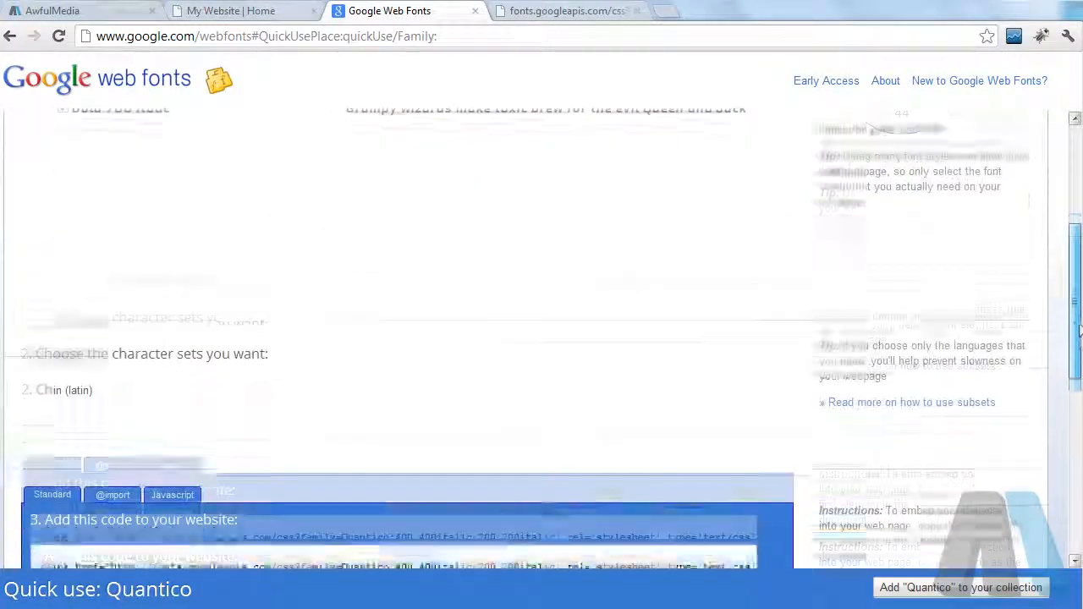
scroll(down, 3)
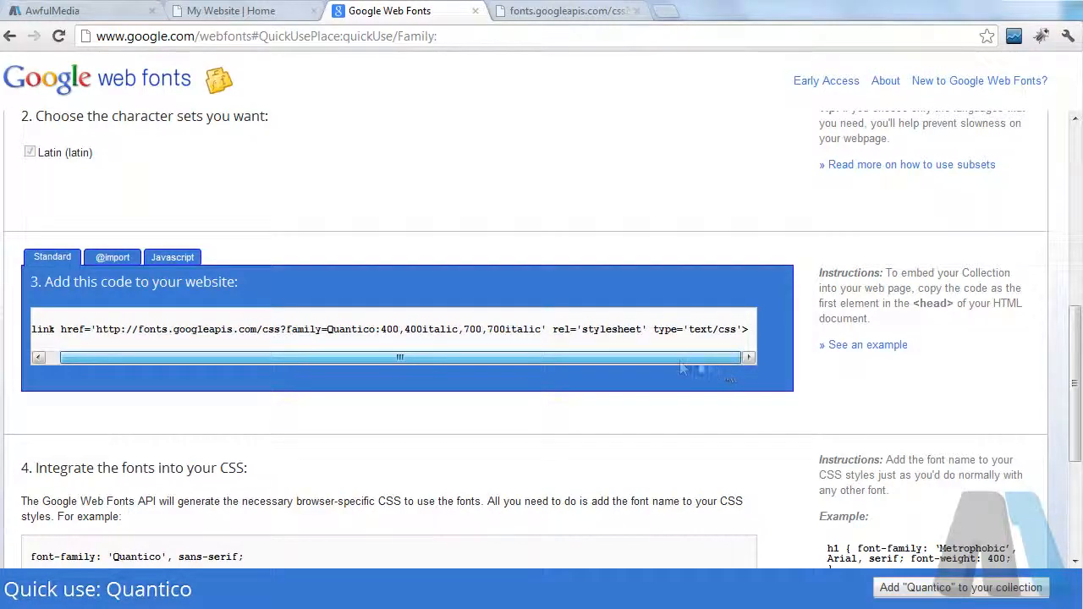
click(173, 256)
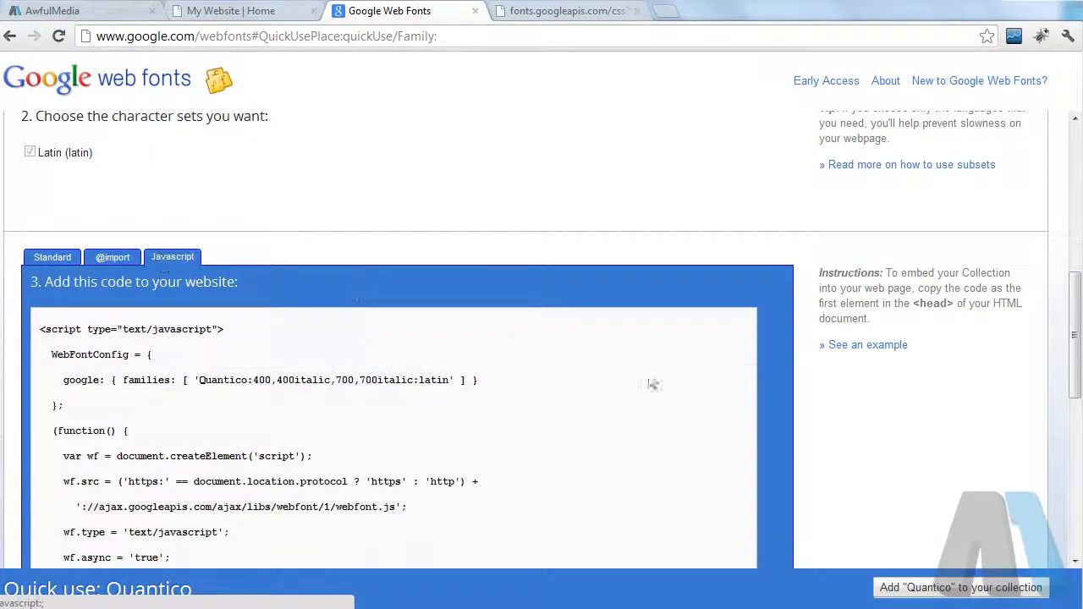
scroll(down, 3)
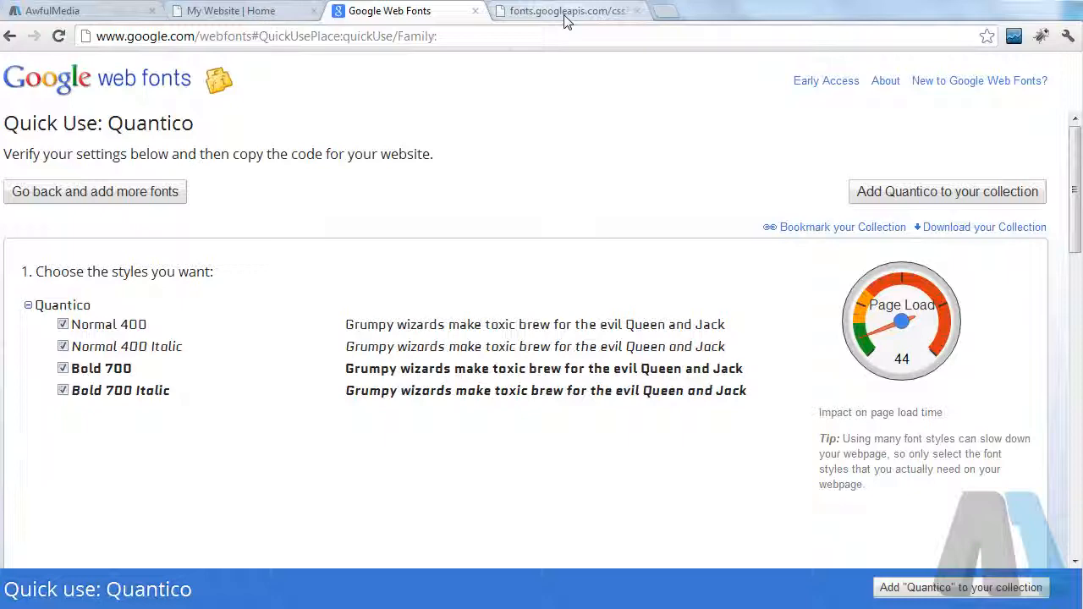
click(567, 11)
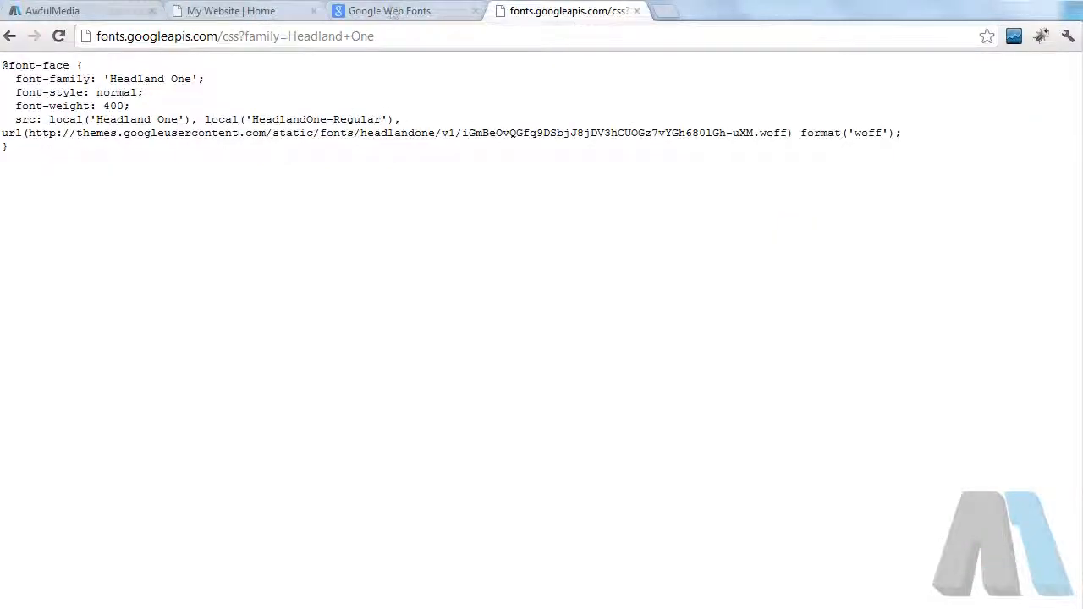